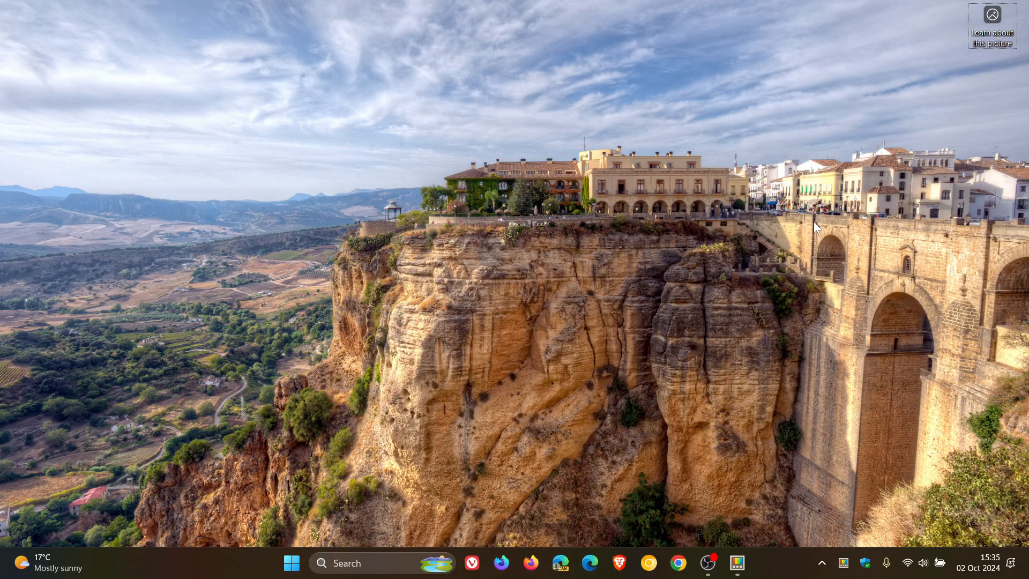
pyautogui.moveTo(736, 562)
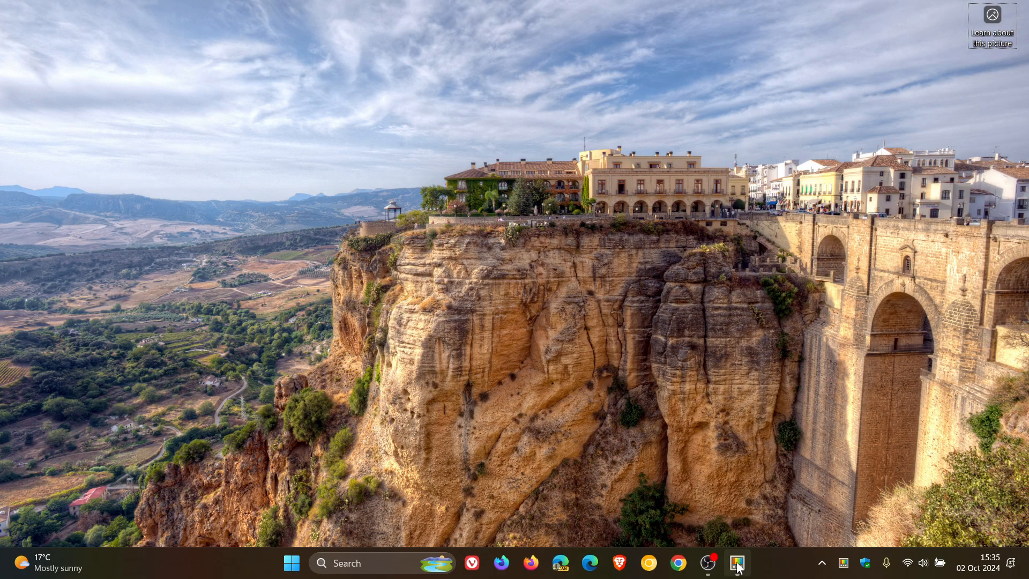
# - Launch PowerToys Settings from the taskbar onto the General page showing version 0.85.0
pyautogui.click(736, 562)
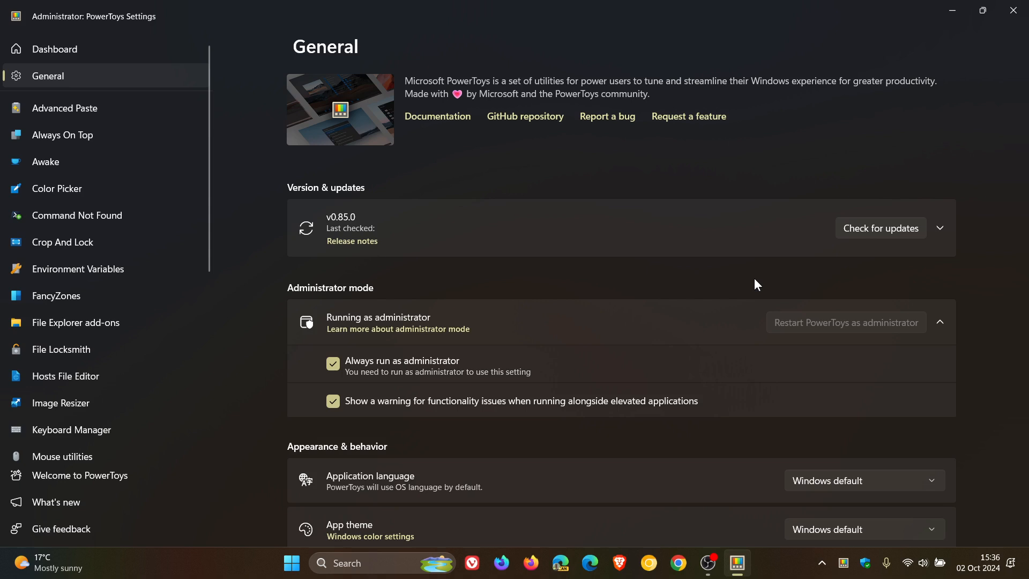
pyautogui.moveTo(341, 234)
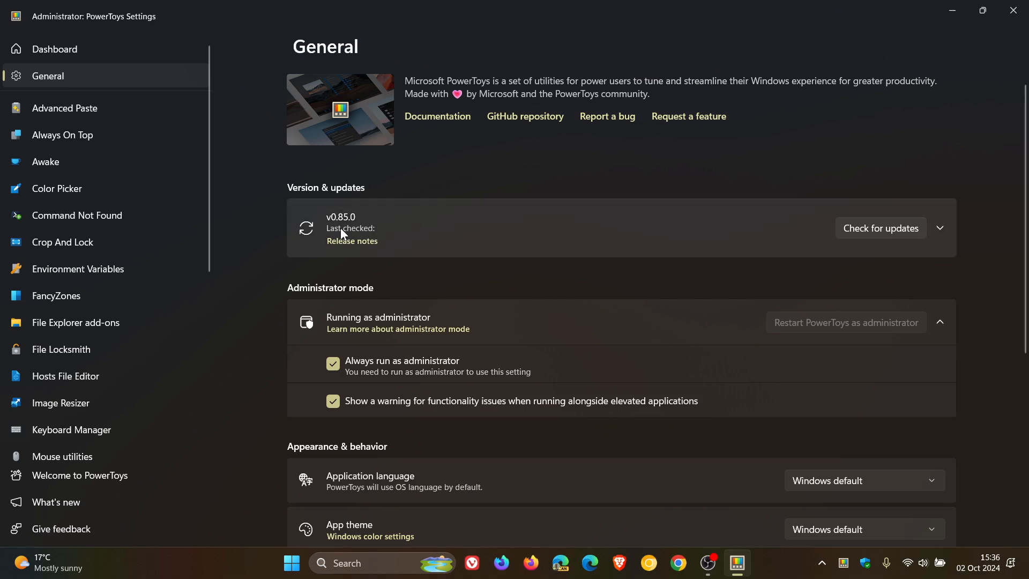
pyautogui.moveTo(760, 177)
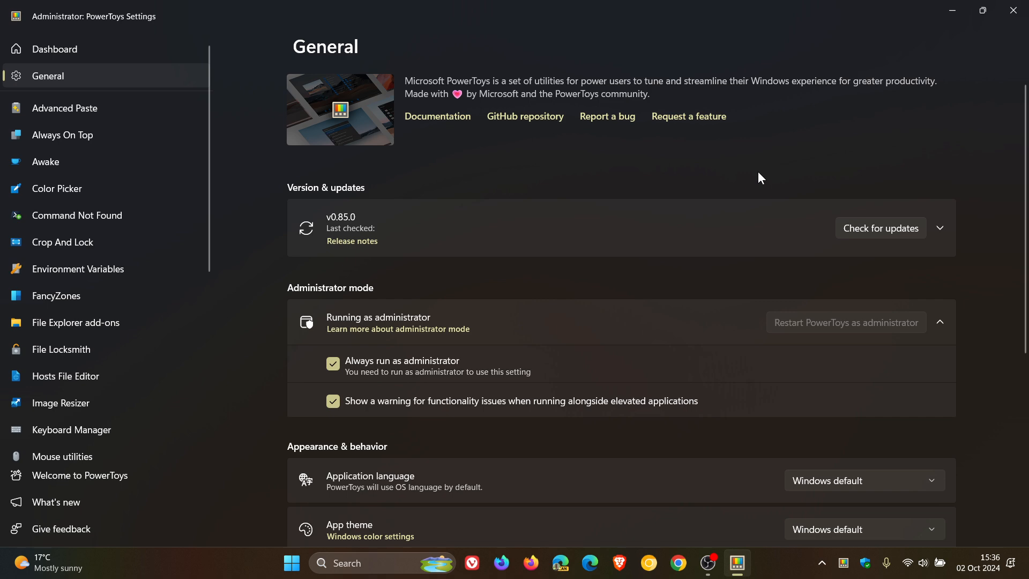
pyautogui.moveTo(814, 178)
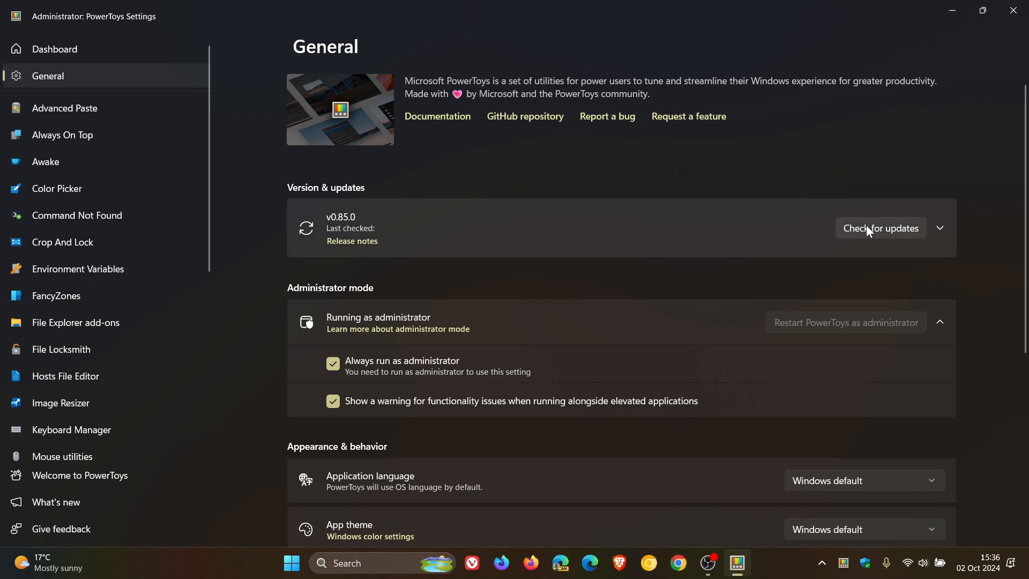
# - Run an update check confirming PowerToys v0.85.0 is up to date
pyautogui.click(880, 227)
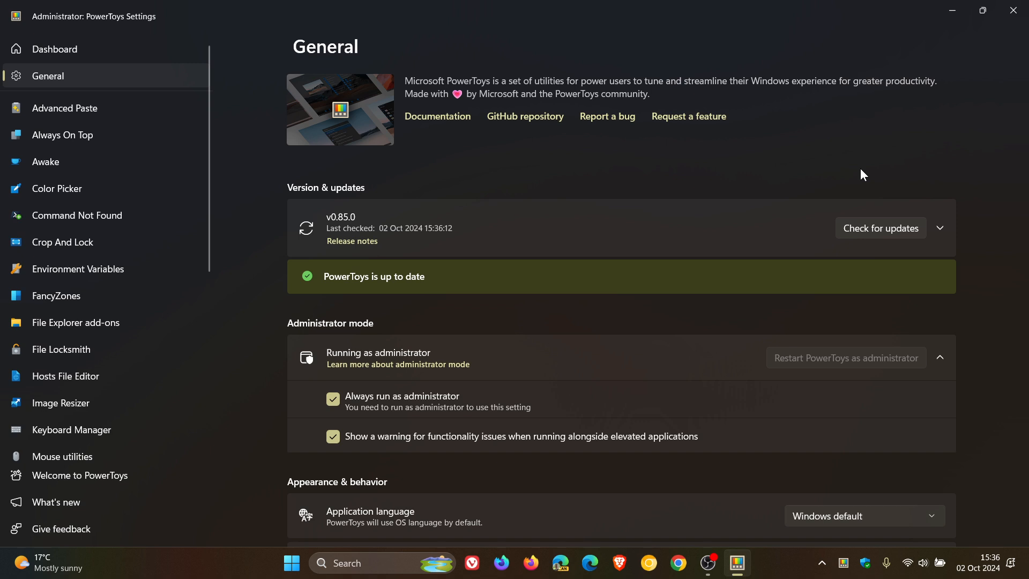
pyautogui.moveTo(773, 169)
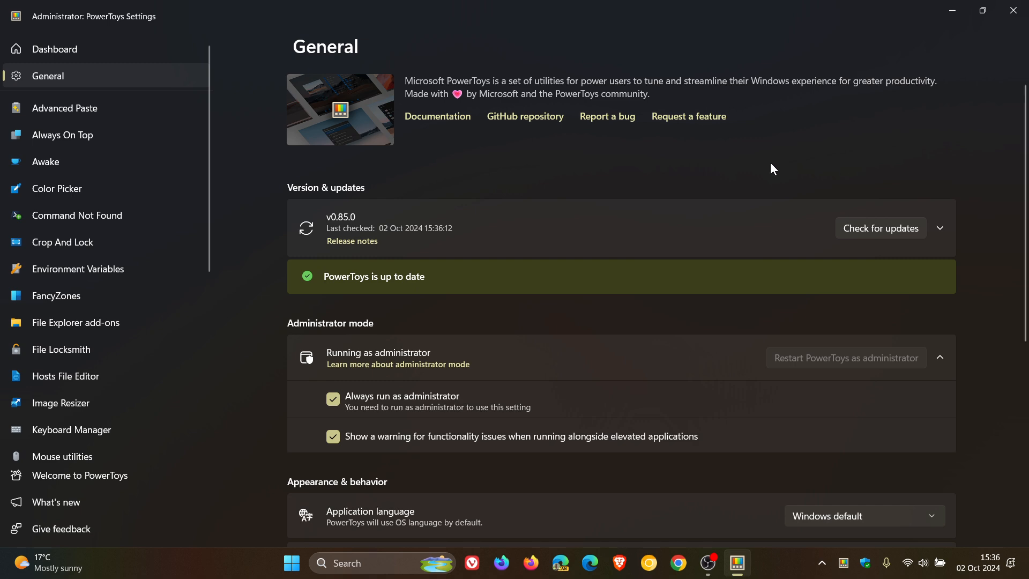
pyautogui.scroll(-3)
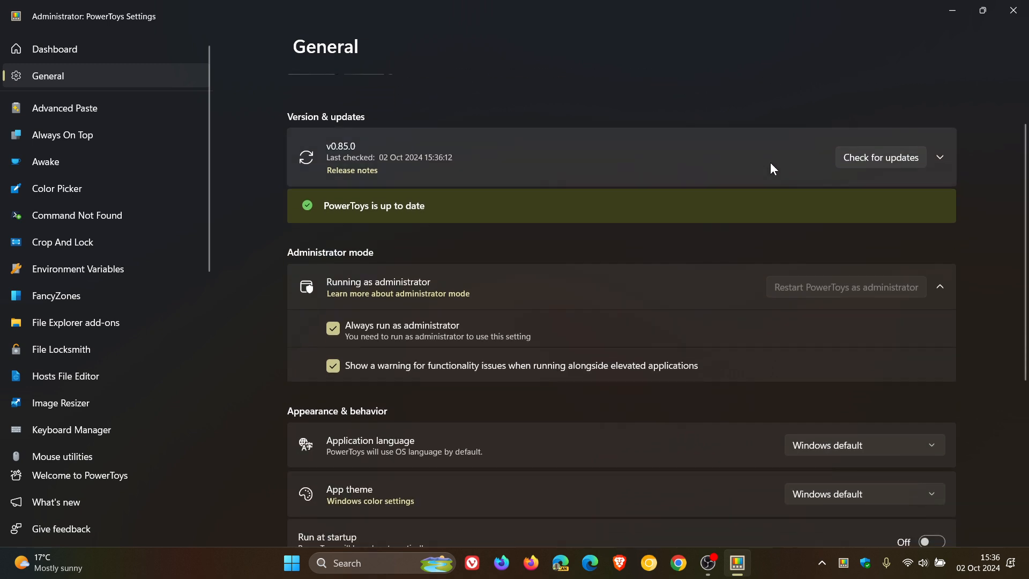
pyautogui.scroll(-3)
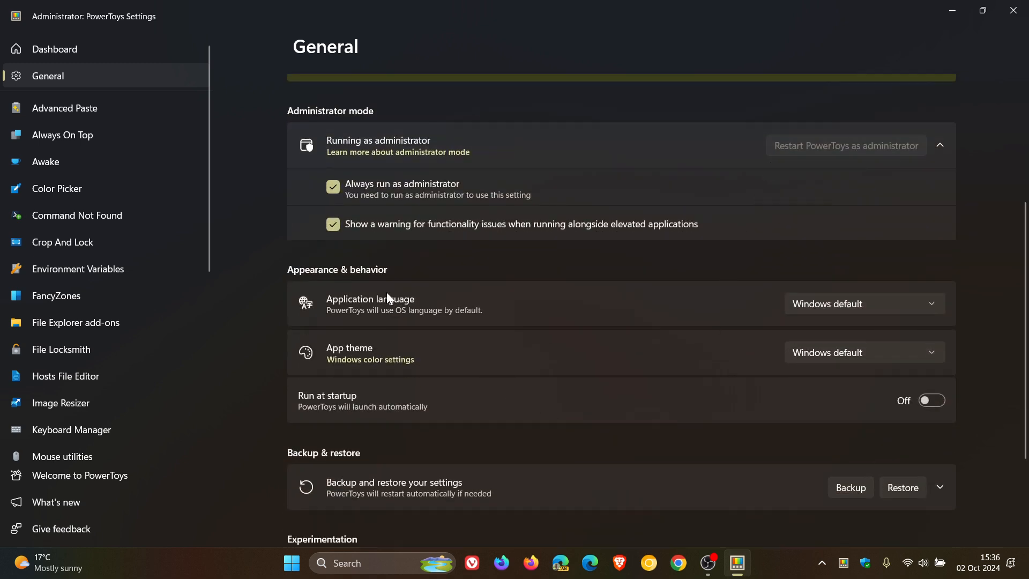
pyautogui.moveTo(464, 314)
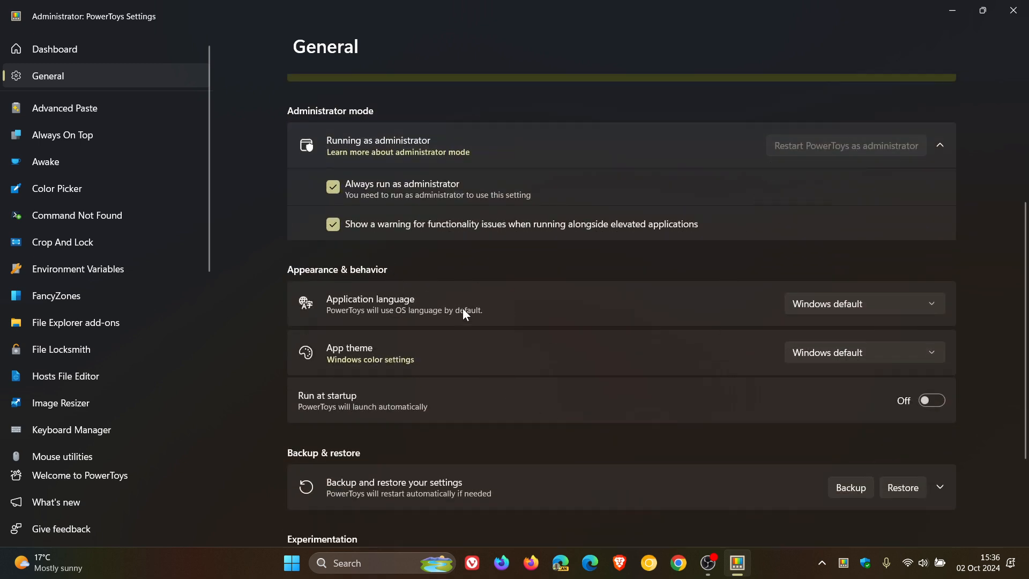
pyautogui.moveTo(517, 326)
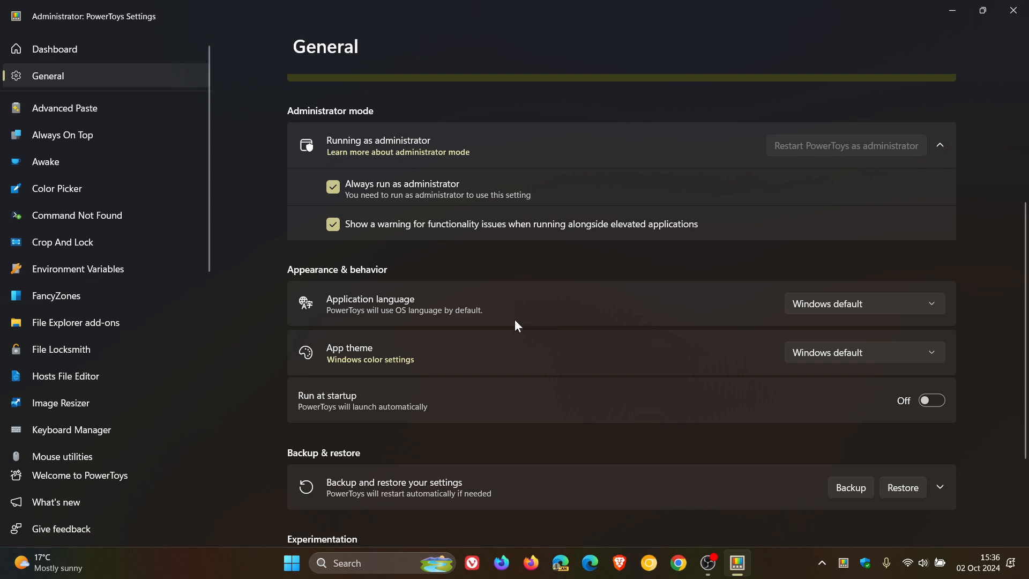
pyautogui.moveTo(899, 312)
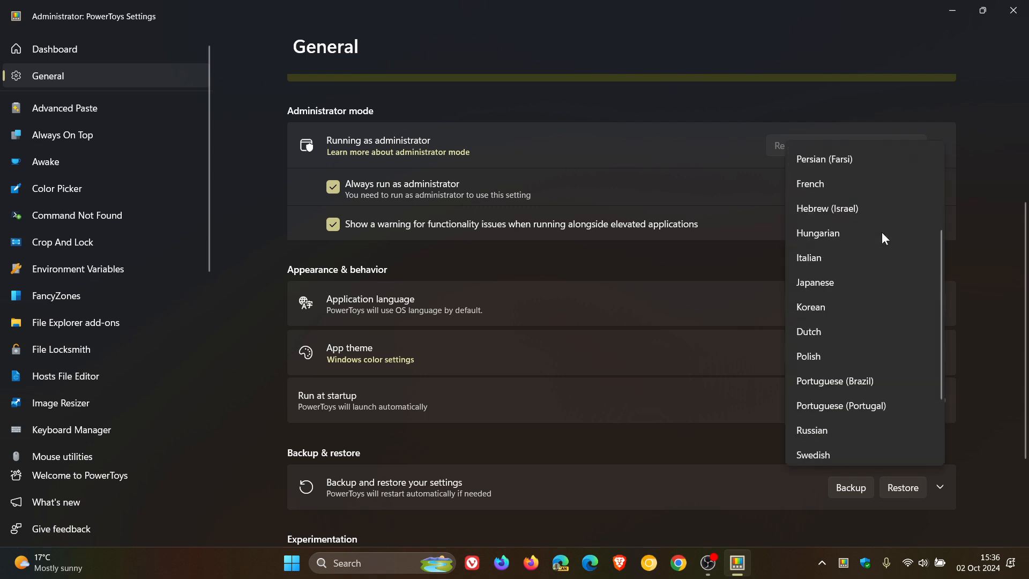
pyautogui.scroll(3)
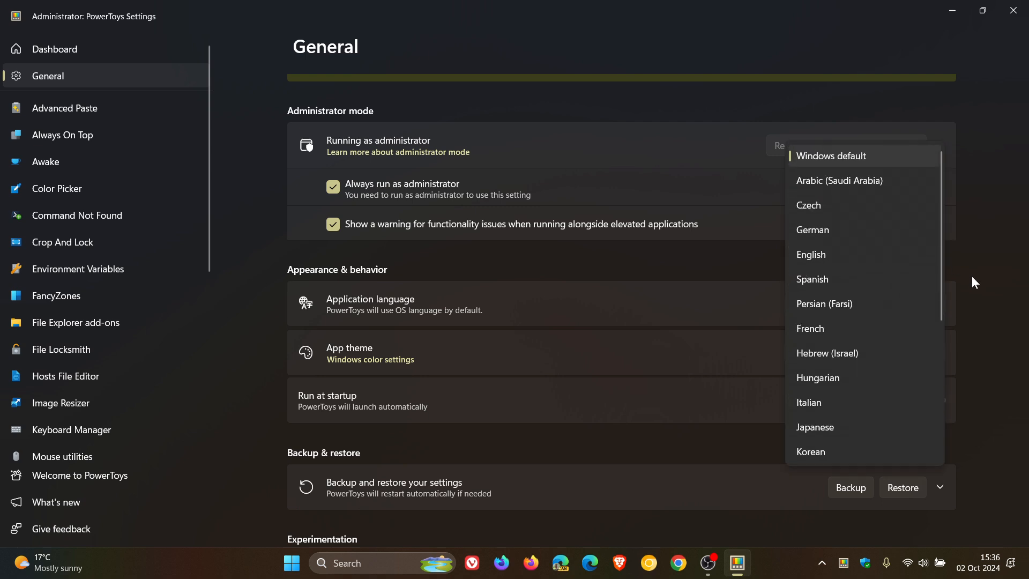
pyautogui.click(831, 157)
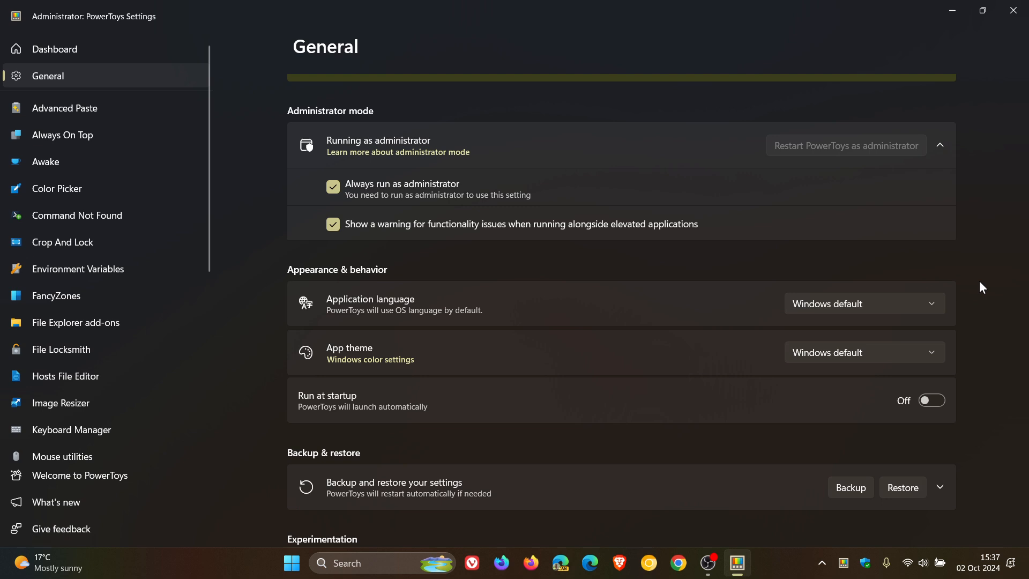
pyautogui.moveTo(185, 250)
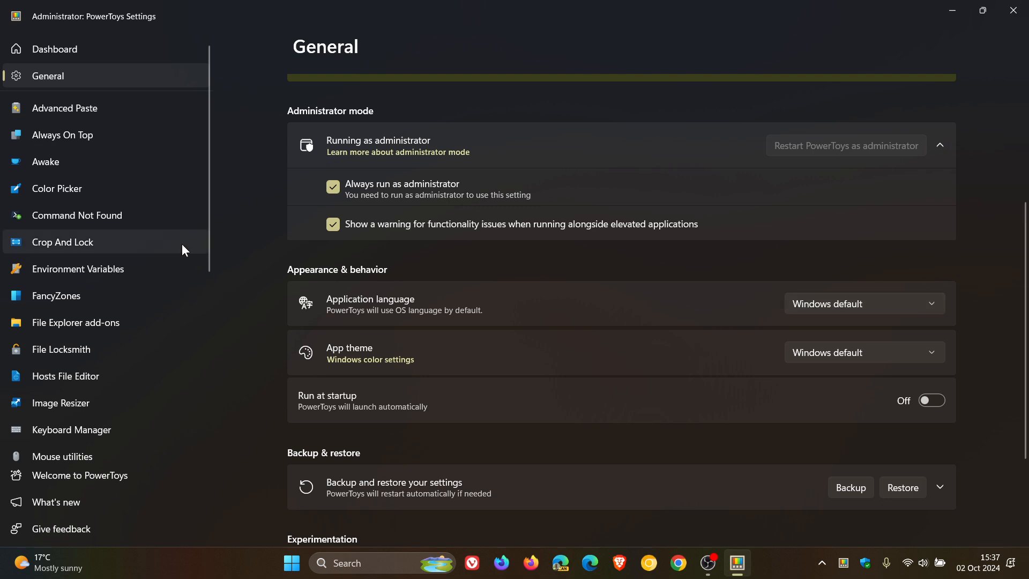
# - Review the New+ page (enabled, templates location), minimizing and restoring the settings window
pyautogui.click(45, 382)
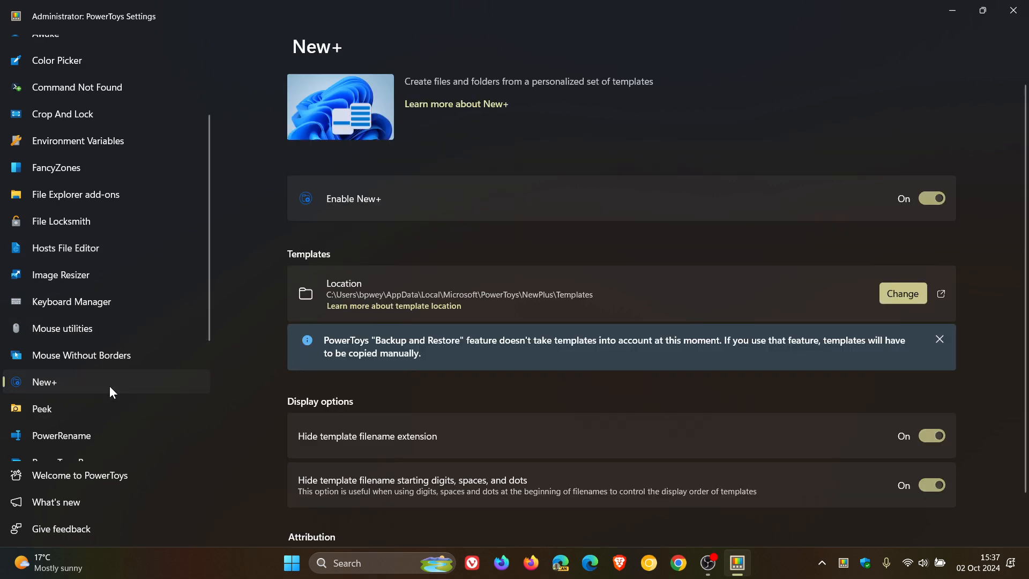
pyautogui.moveTo(813, 147)
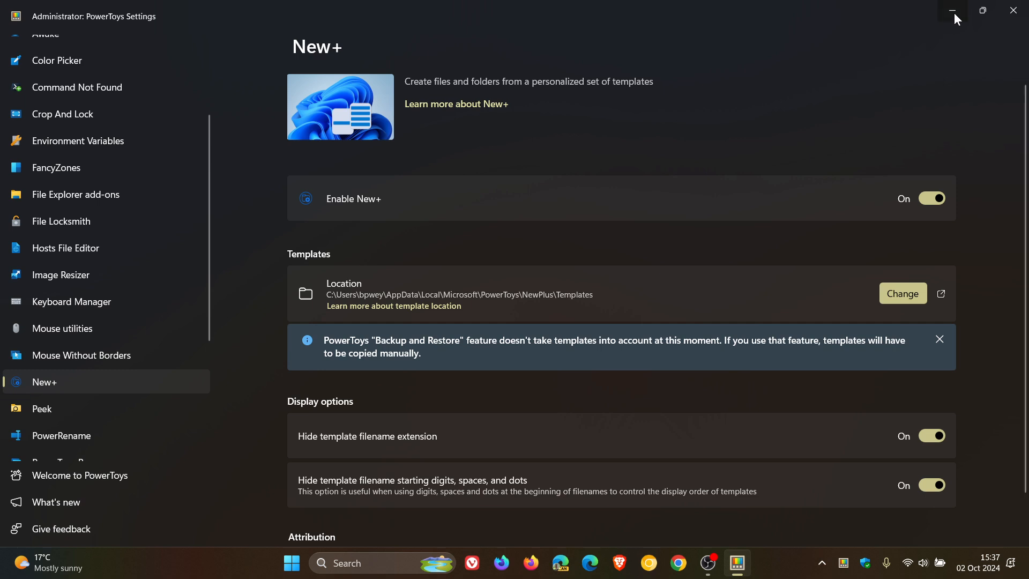
pyautogui.click(954, 11)
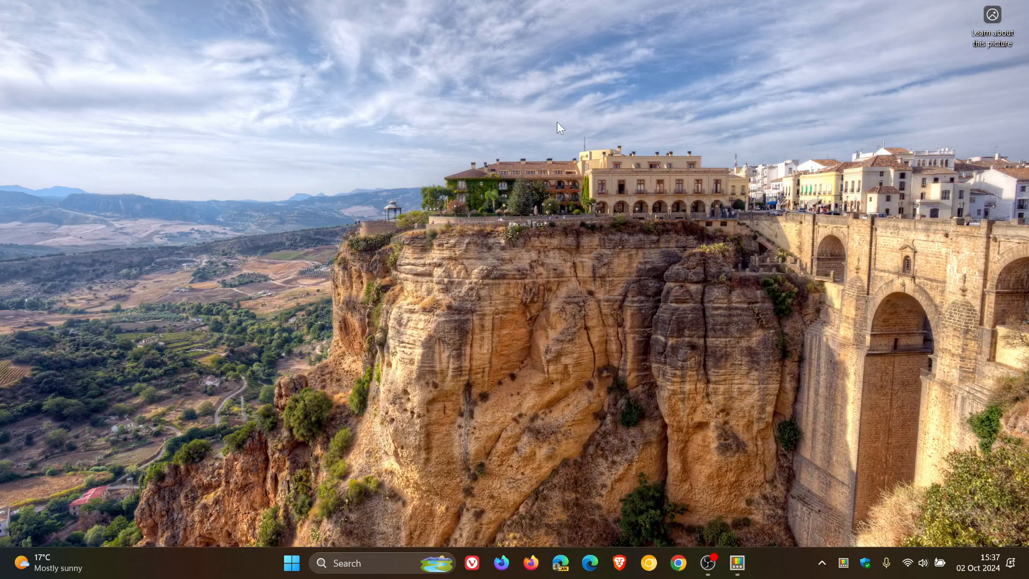
pyautogui.click(736, 563)
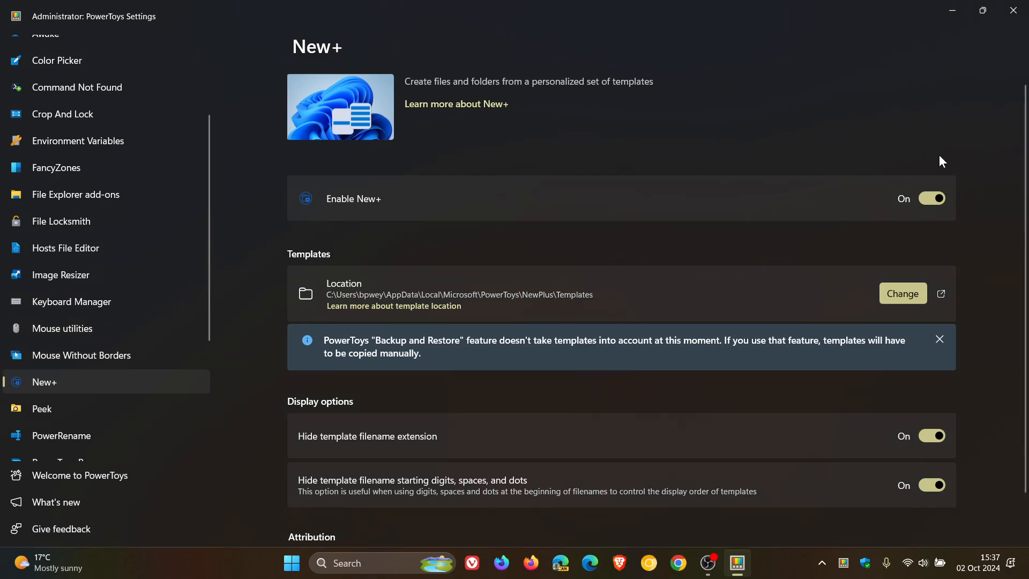
pyautogui.moveTo(940, 208)
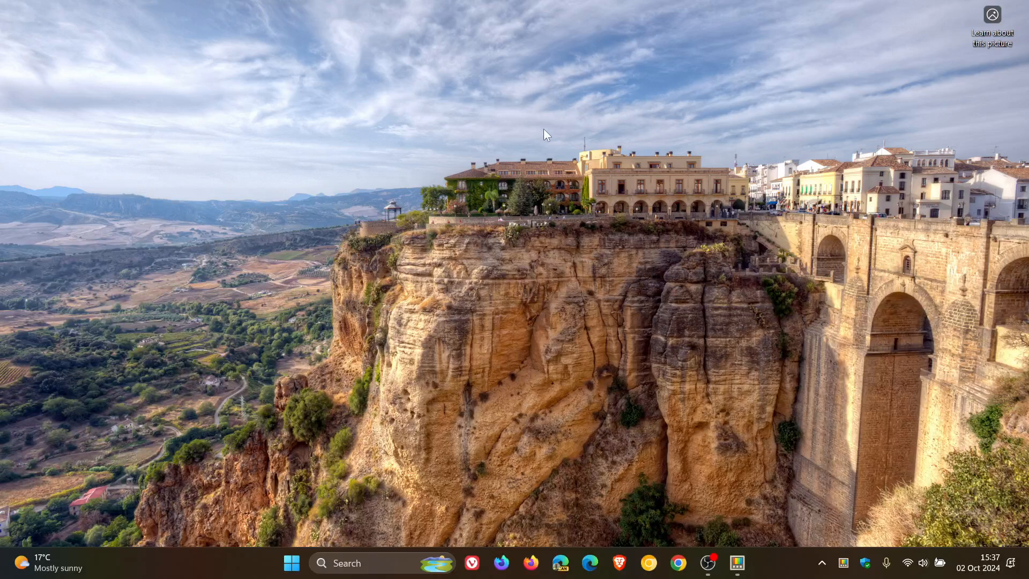
# - Show the desktop context menu's New submenu with the New+ entry visible
pyautogui.rightClick(545, 135)
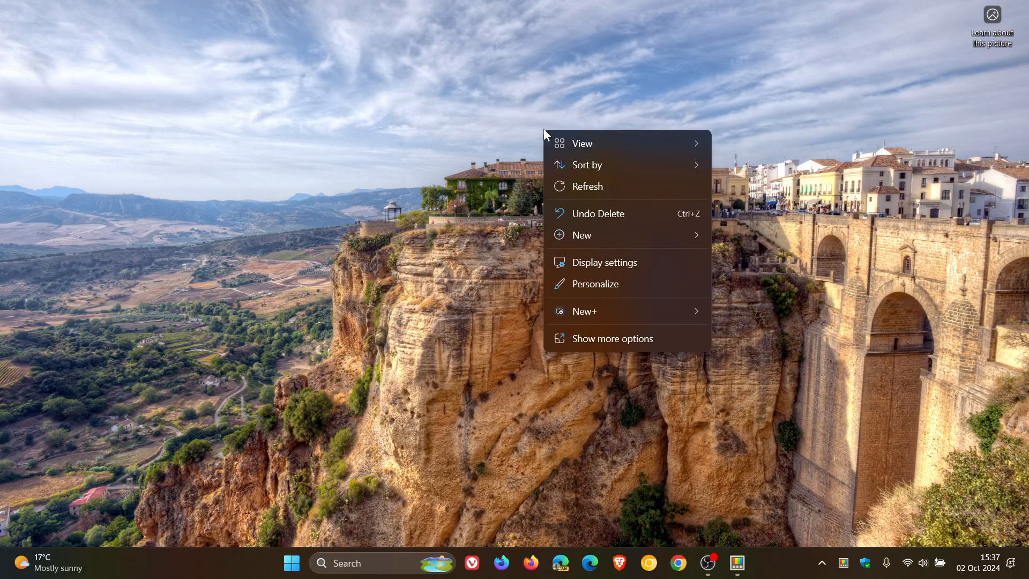
pyautogui.click(581, 235)
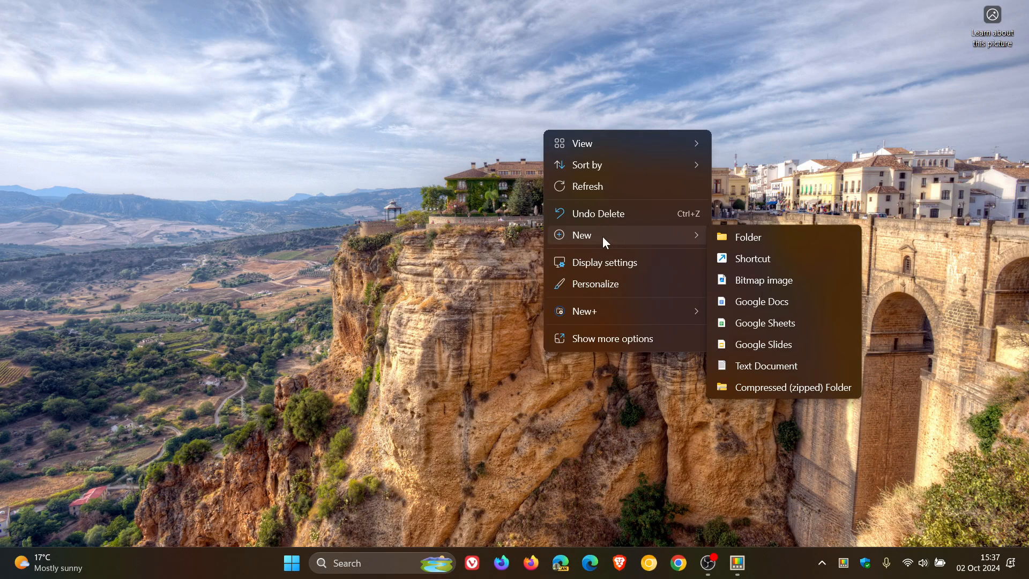
pyautogui.moveTo(771, 252)
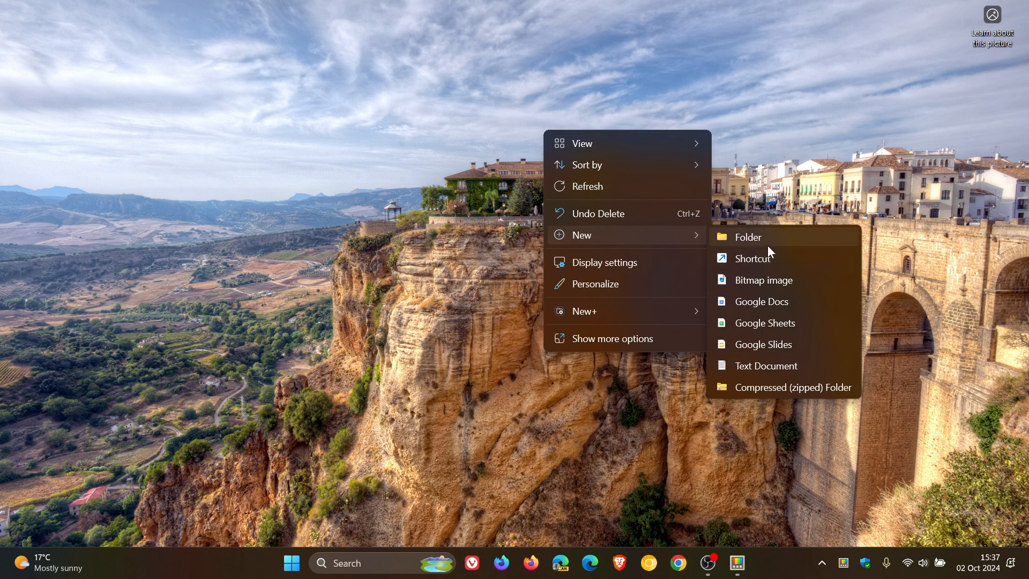
pyautogui.moveTo(762, 279)
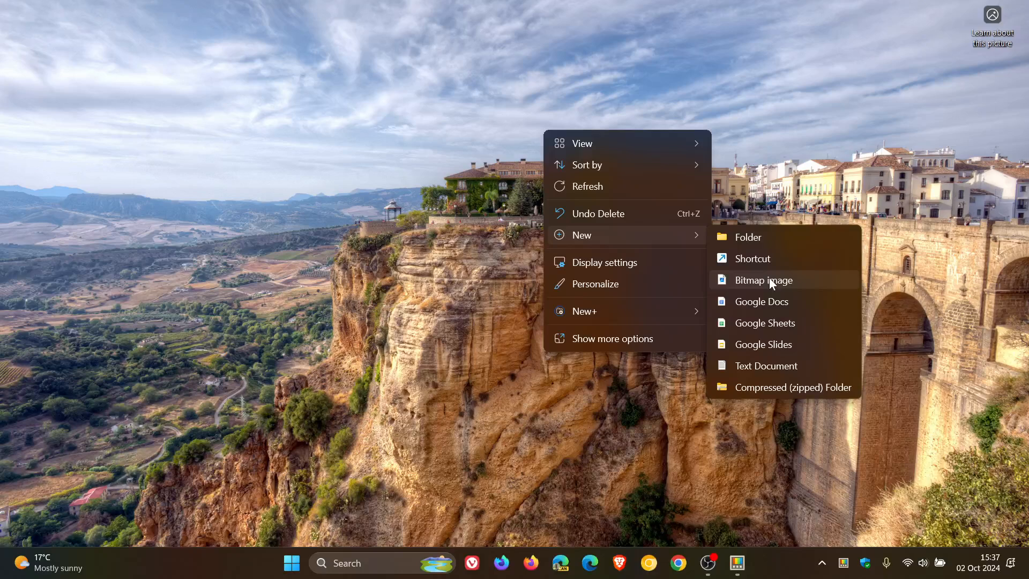
pyautogui.moveTo(778, 352)
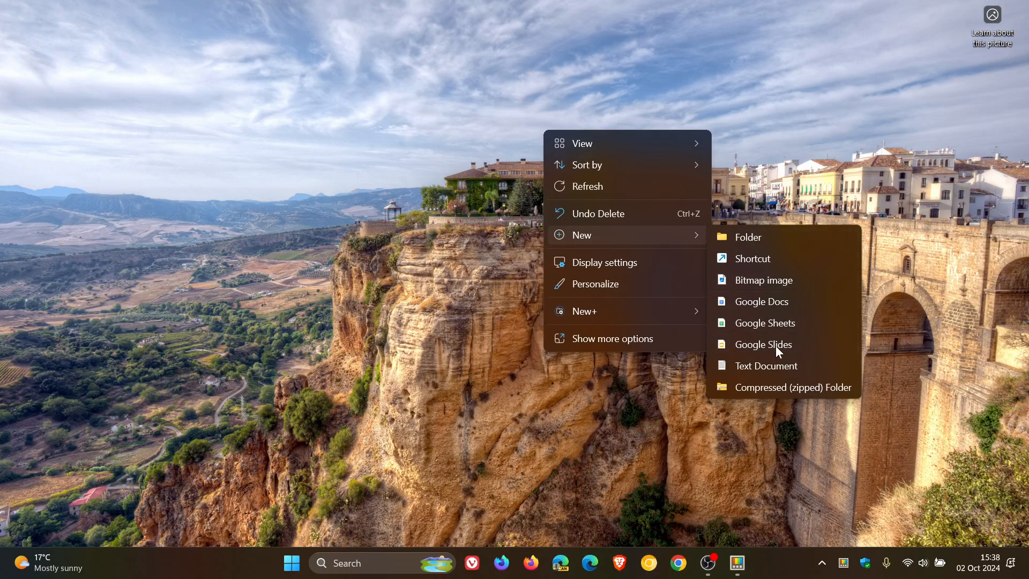
pyautogui.moveTo(662, 303)
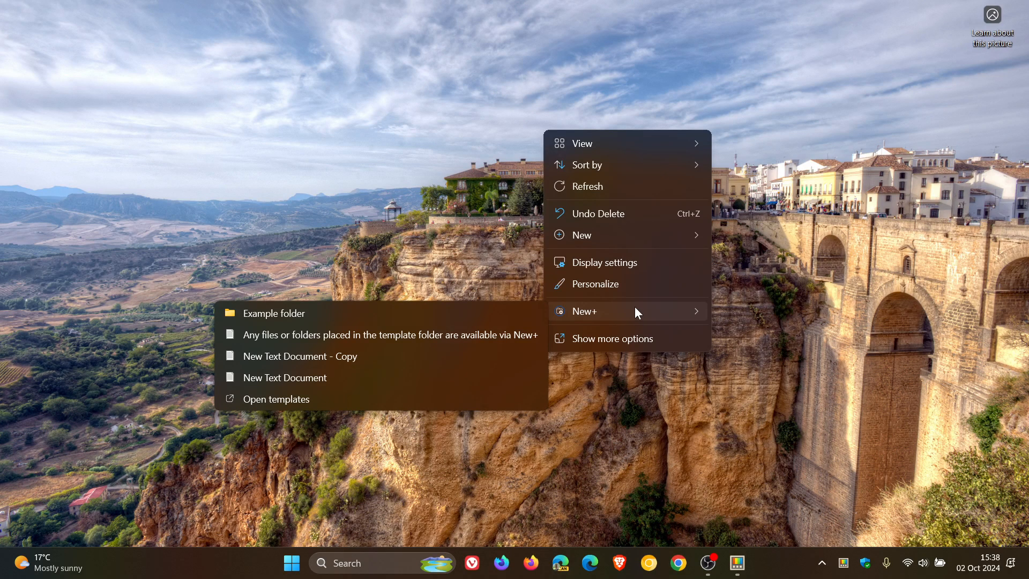
pyautogui.moveTo(460, 313)
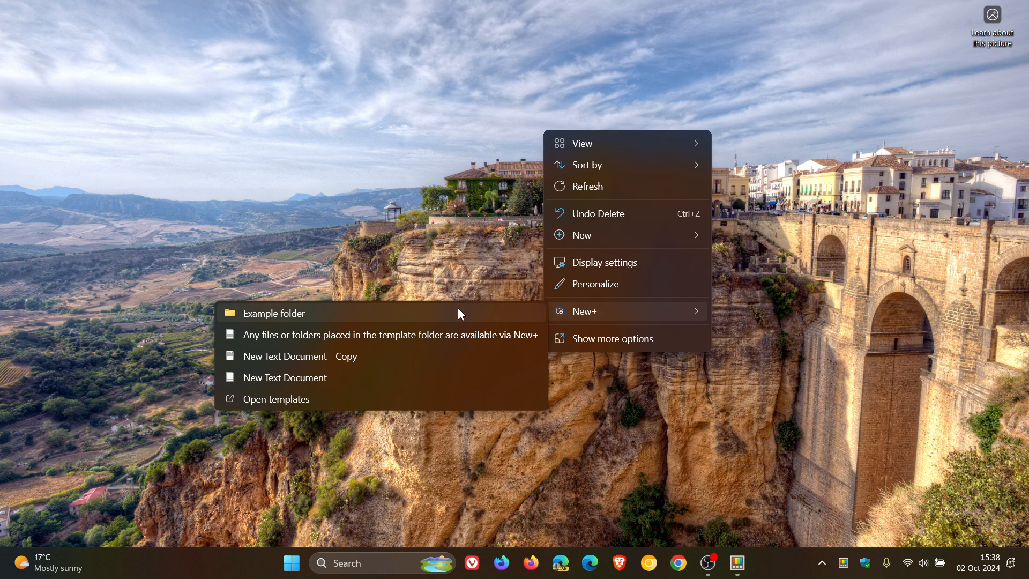
# - Create the Example folder from the New+ template and view its two text files in Explorer
pyautogui.click(276, 313)
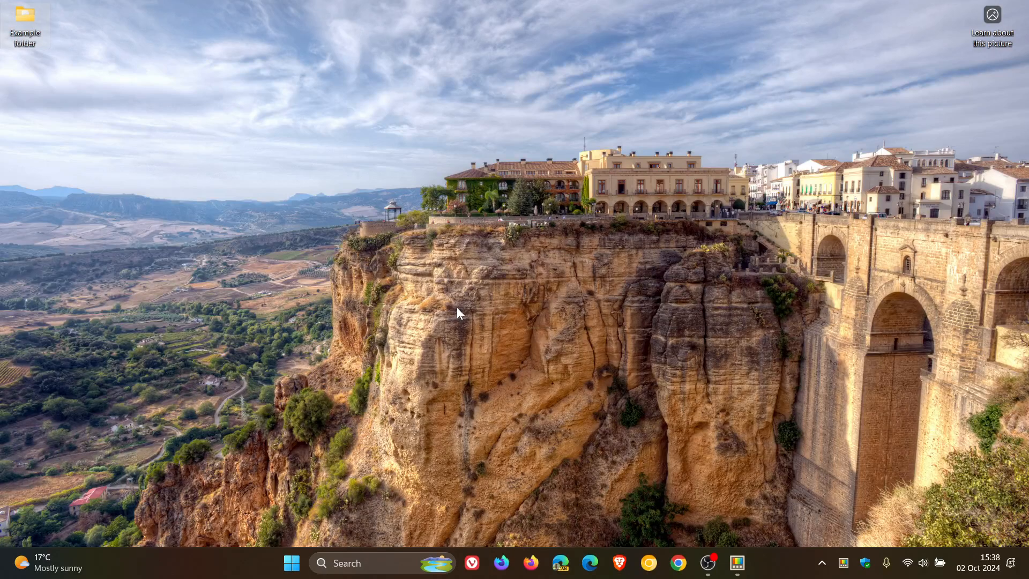
pyautogui.doubleClick(24, 20)
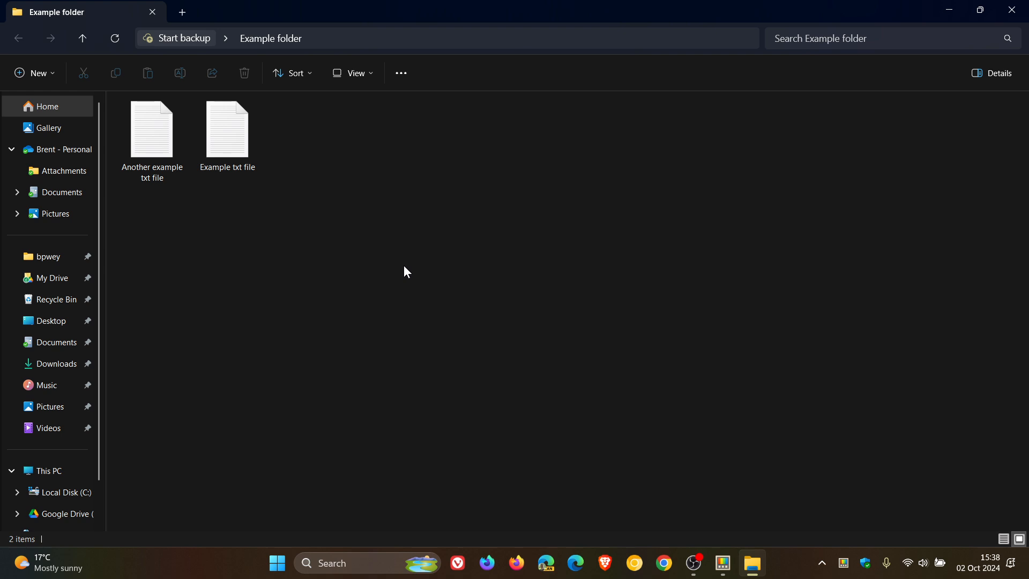
pyautogui.moveTo(1013, 11)
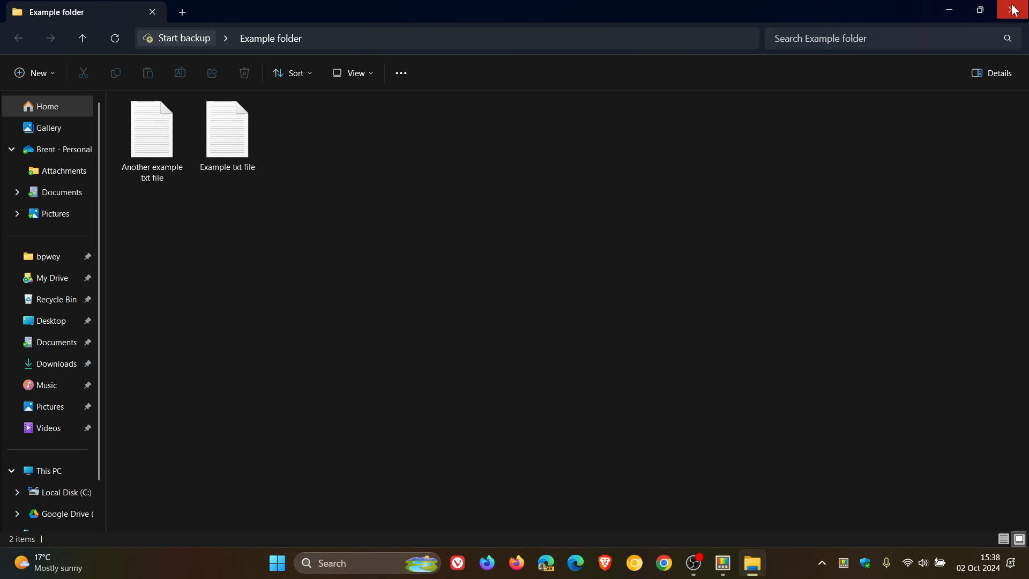
# - Close the Example folder window and bring the desktop's New+ template list back up
pyautogui.click(1016, 10)
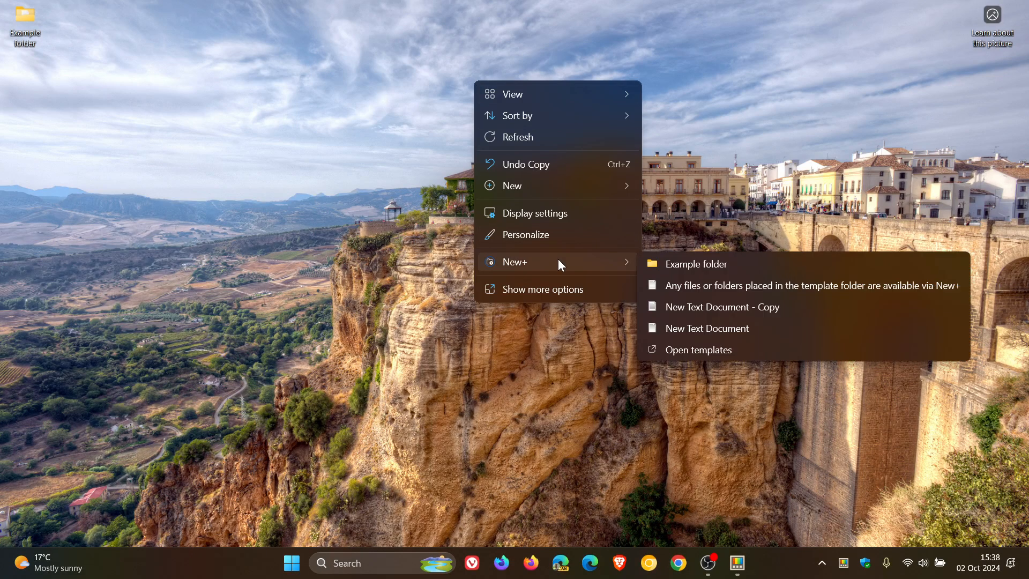
pyautogui.moveTo(721, 264)
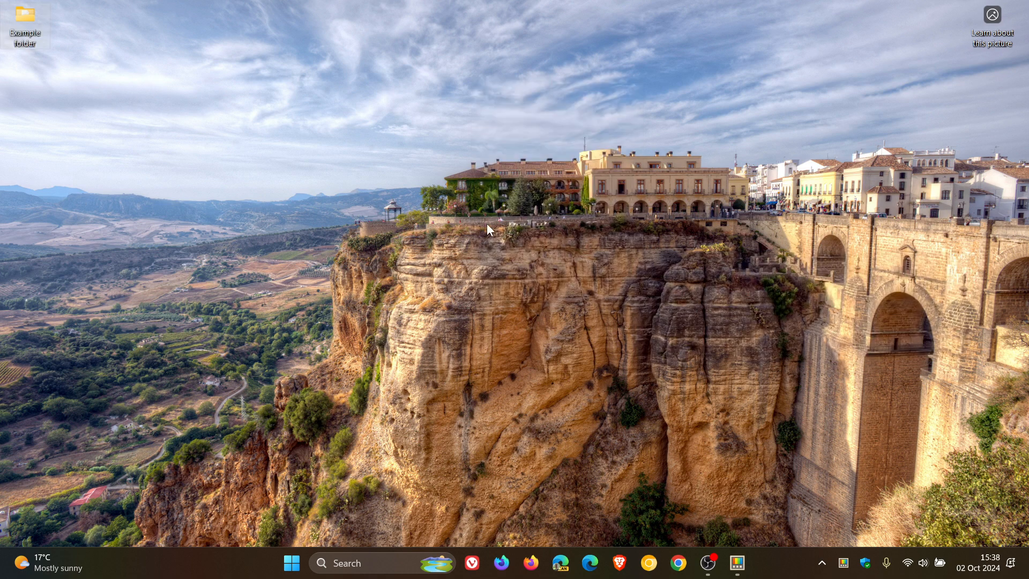
pyautogui.moveTo(545, 259)
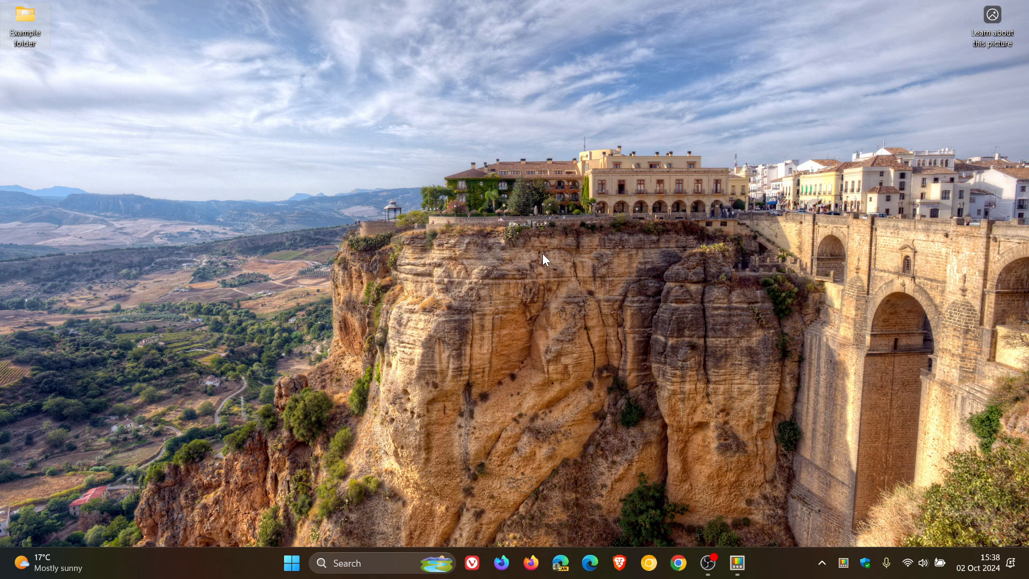
pyautogui.moveTo(689, 333)
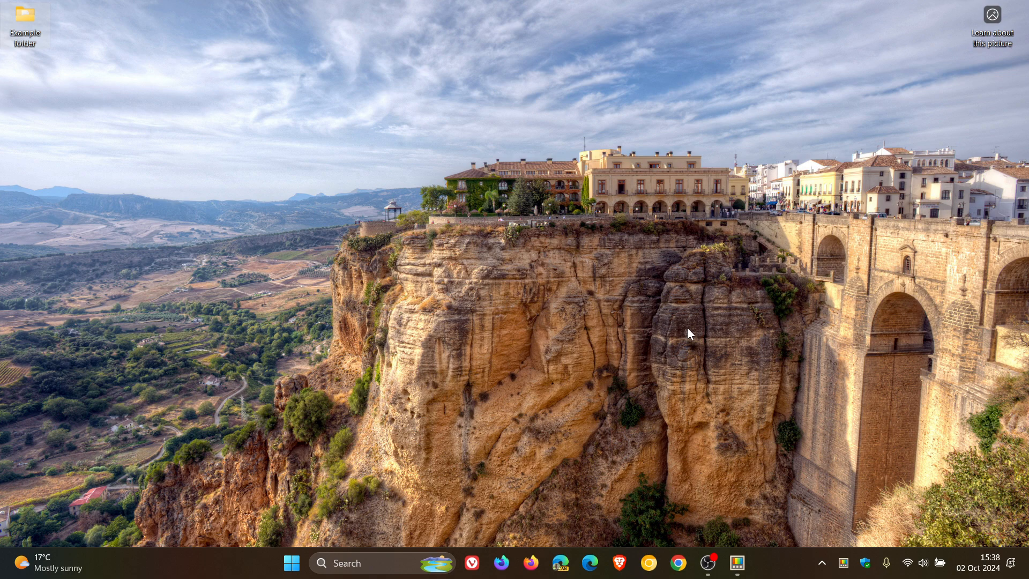
pyautogui.moveTo(548, 129)
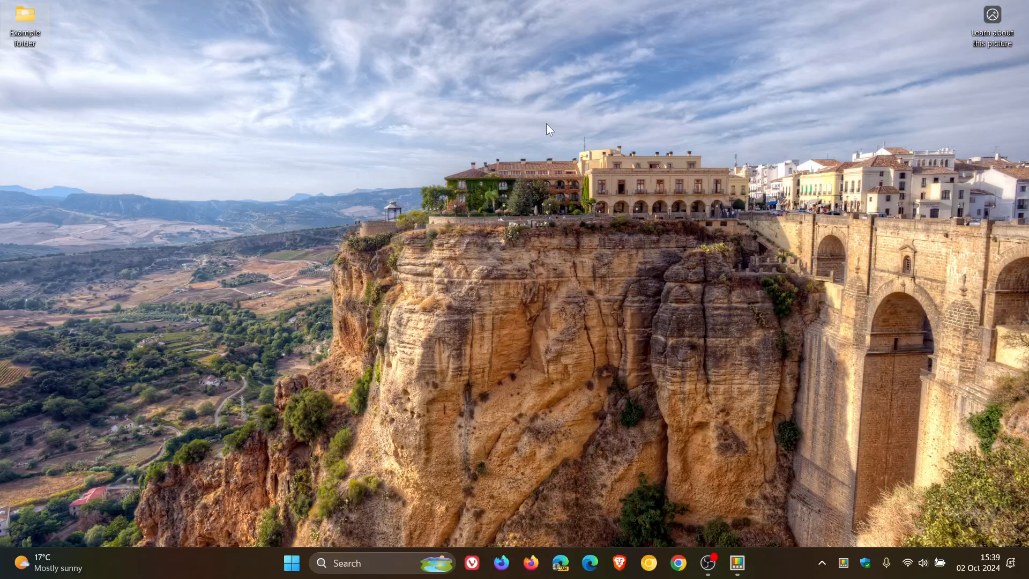
pyautogui.rightClick(548, 129)
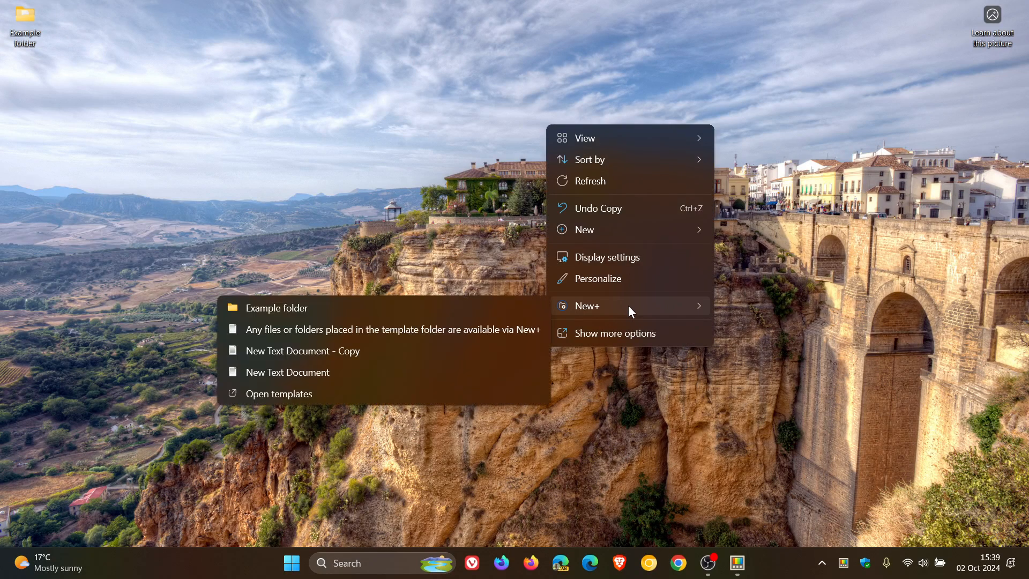
pyautogui.moveTo(403, 393)
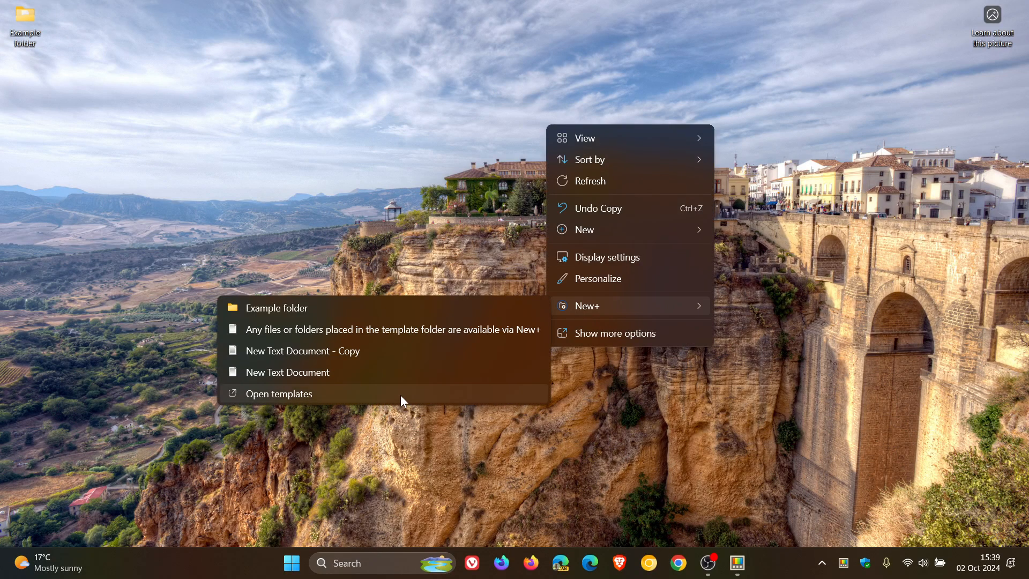
# - View the New+ Templates folder with its four items, then return to the desktop
pyautogui.click(279, 394)
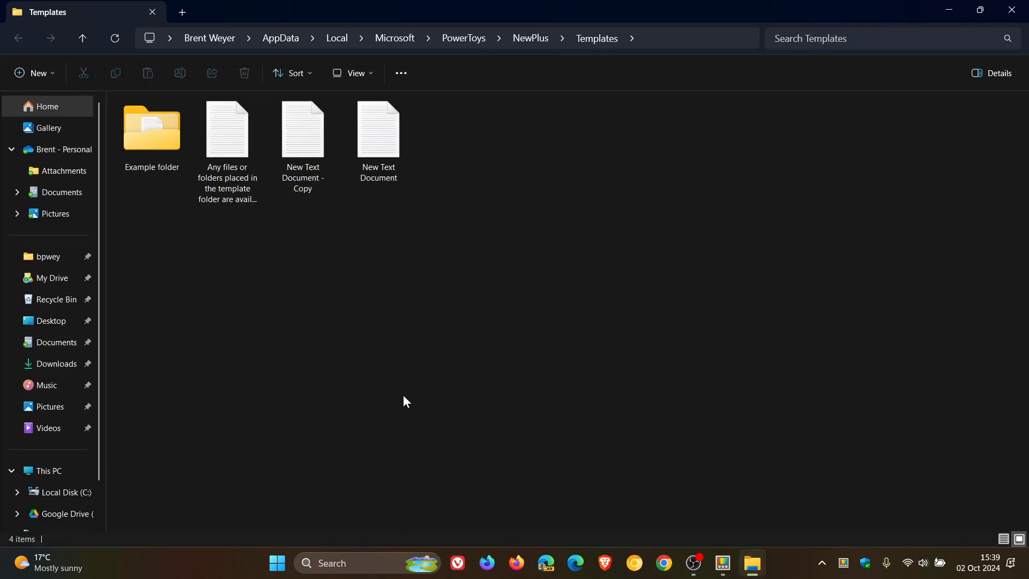
pyautogui.moveTo(479, 317)
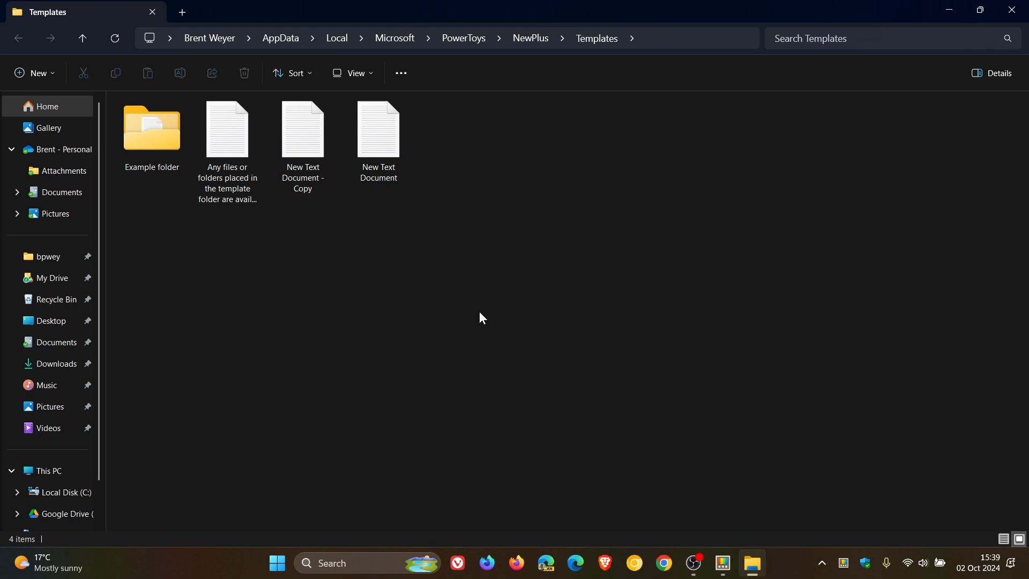
pyautogui.moveTo(460, 121)
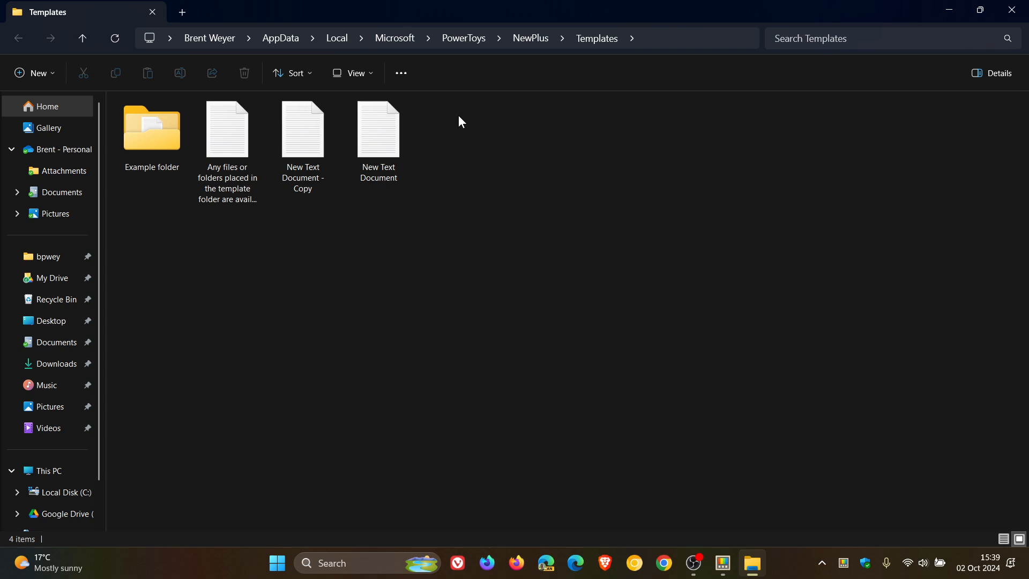
pyautogui.moveTo(473, 161)
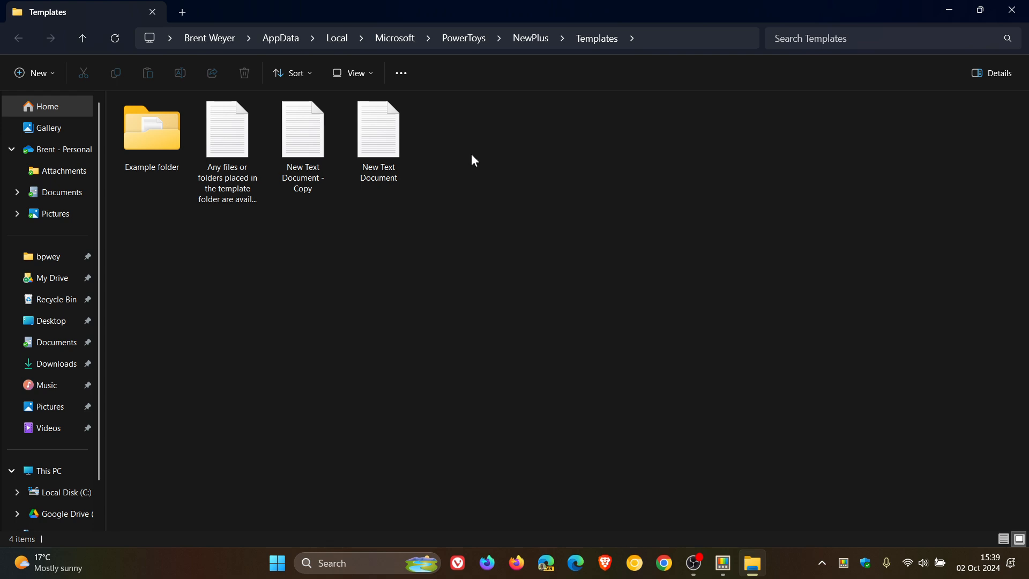
pyautogui.moveTo(448, 136)
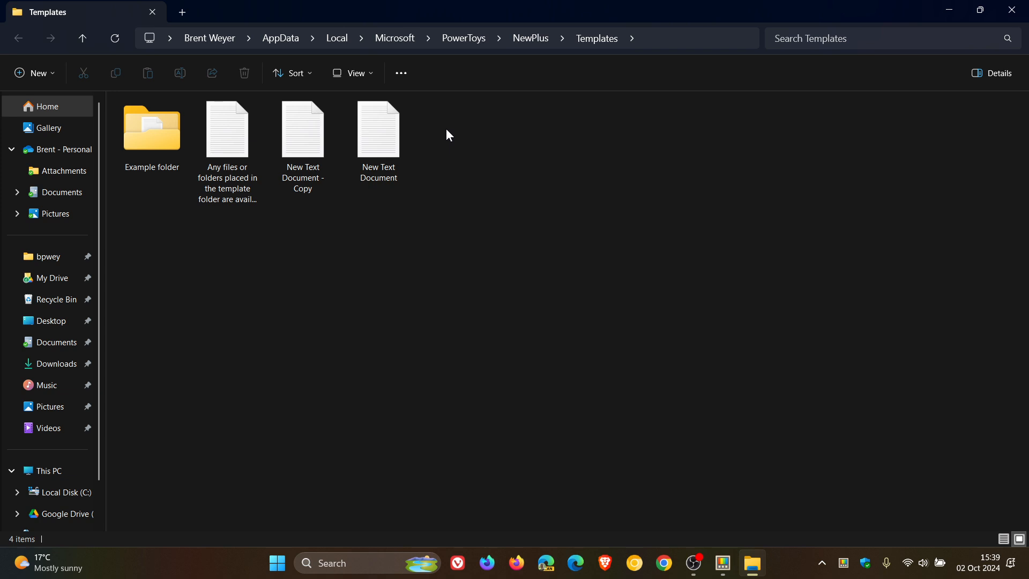
pyautogui.moveTo(306, 280)
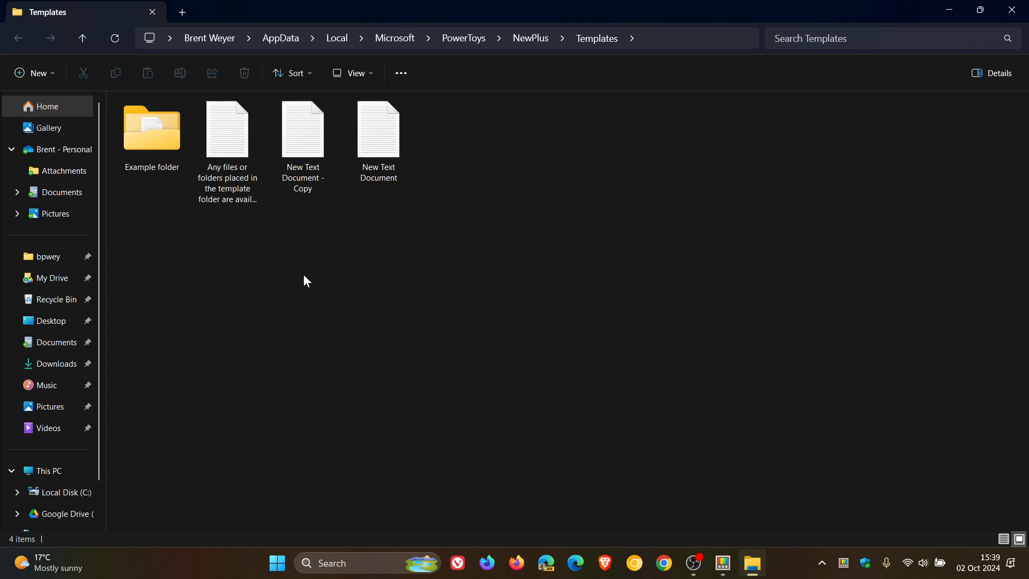
pyautogui.click(379, 138)
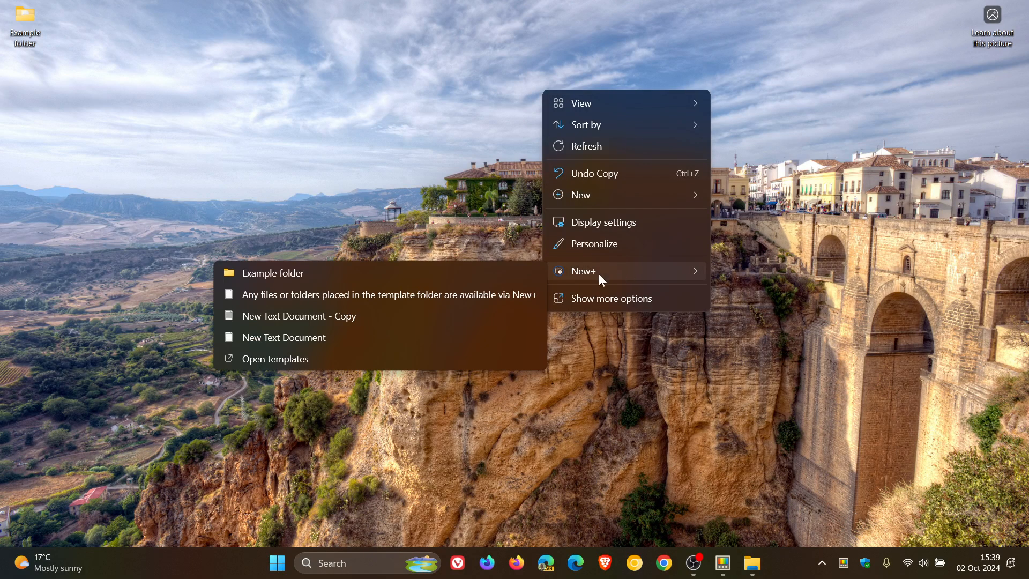
pyautogui.moveTo(415, 341)
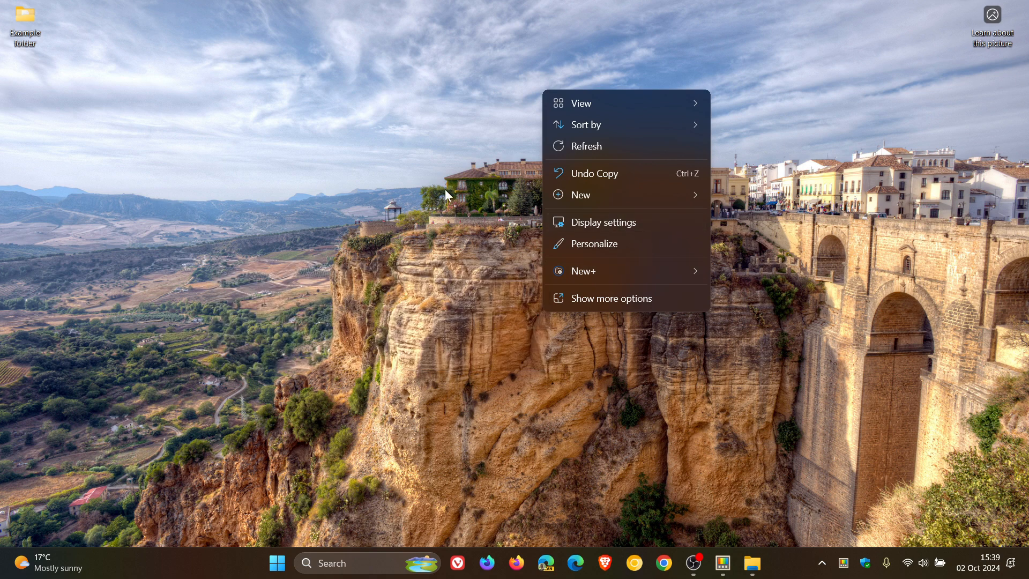
# - Compare the standard New submenu, then create a New Text Document from the New+ template
pyautogui.click(580, 195)
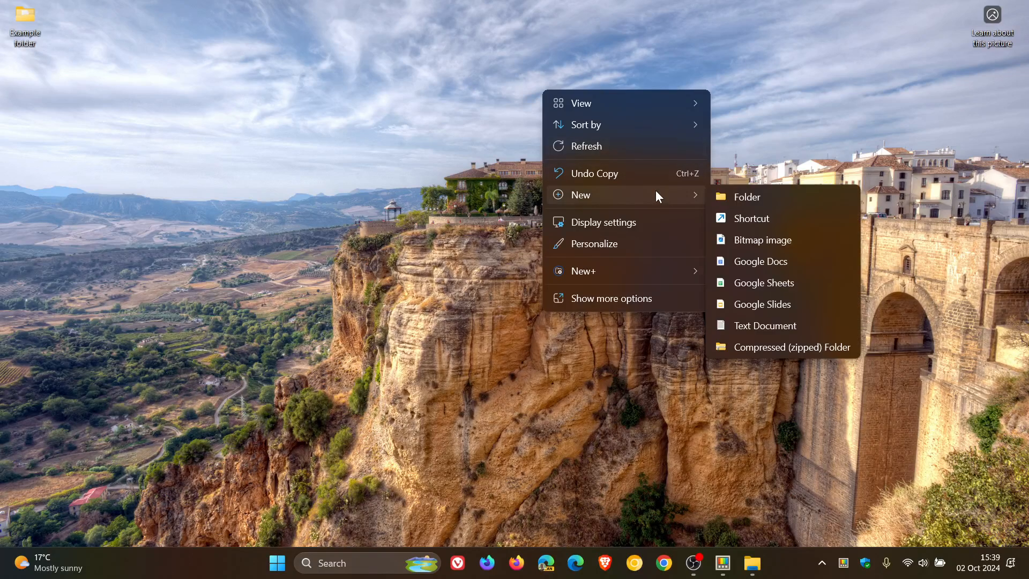
pyautogui.moveTo(621, 387)
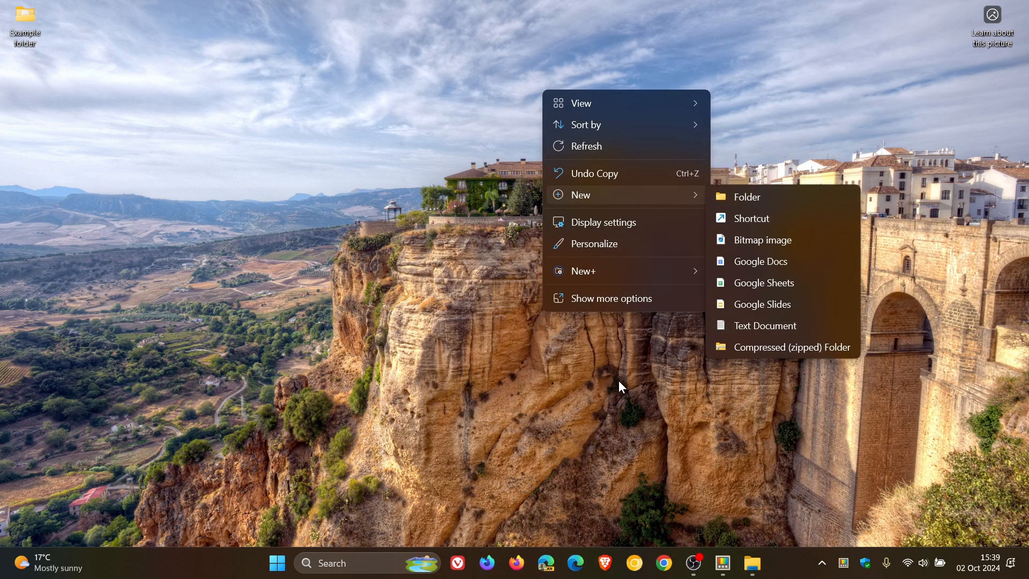
pyautogui.moveTo(623, 389)
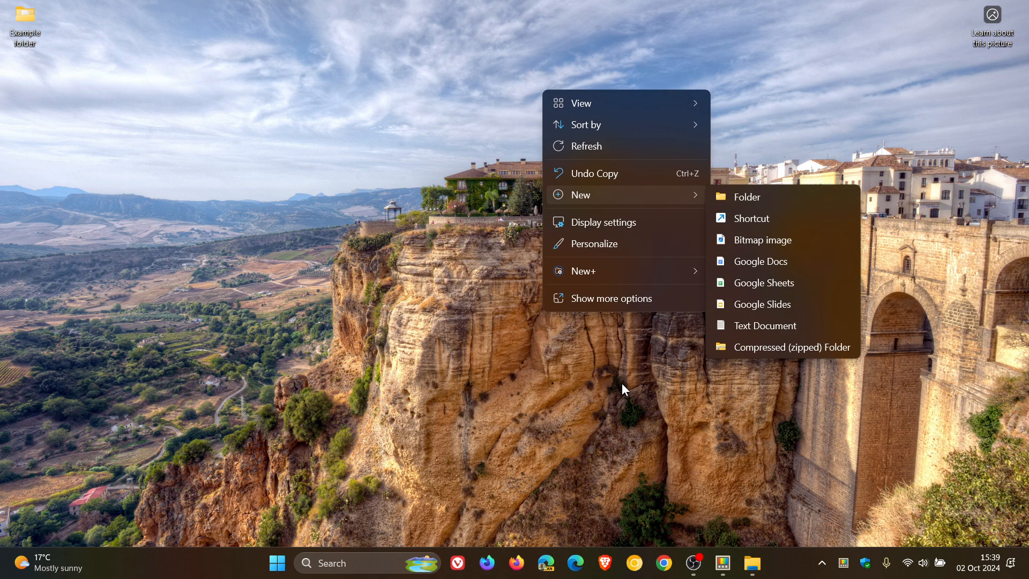
pyautogui.moveTo(618, 322)
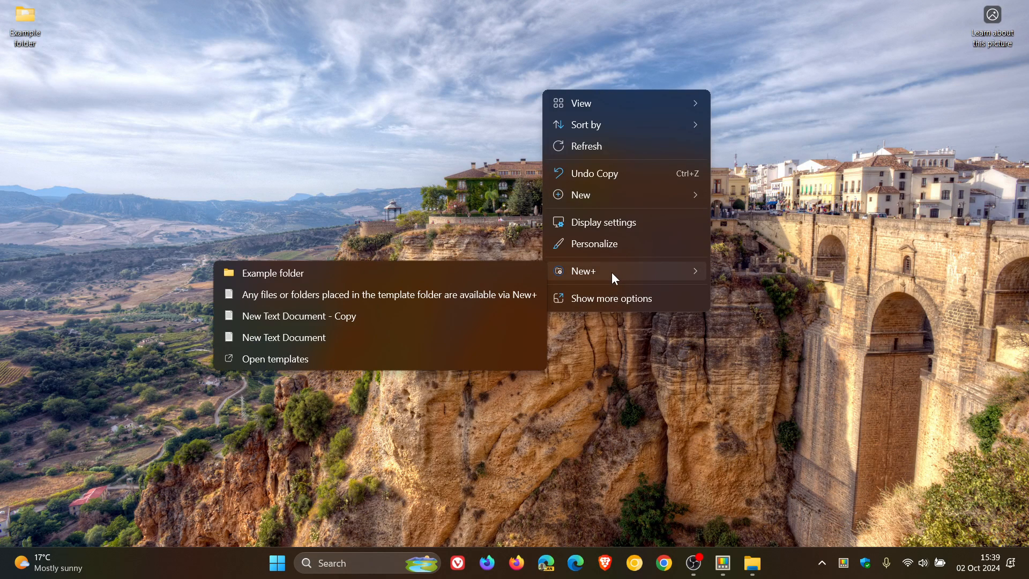
pyautogui.click(283, 337)
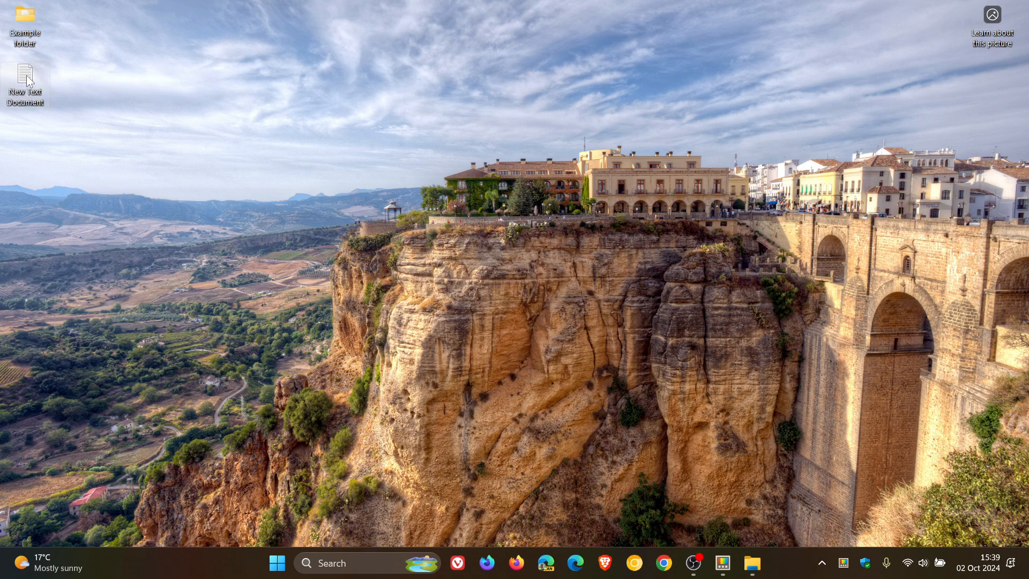
pyautogui.moveTo(535, 249)
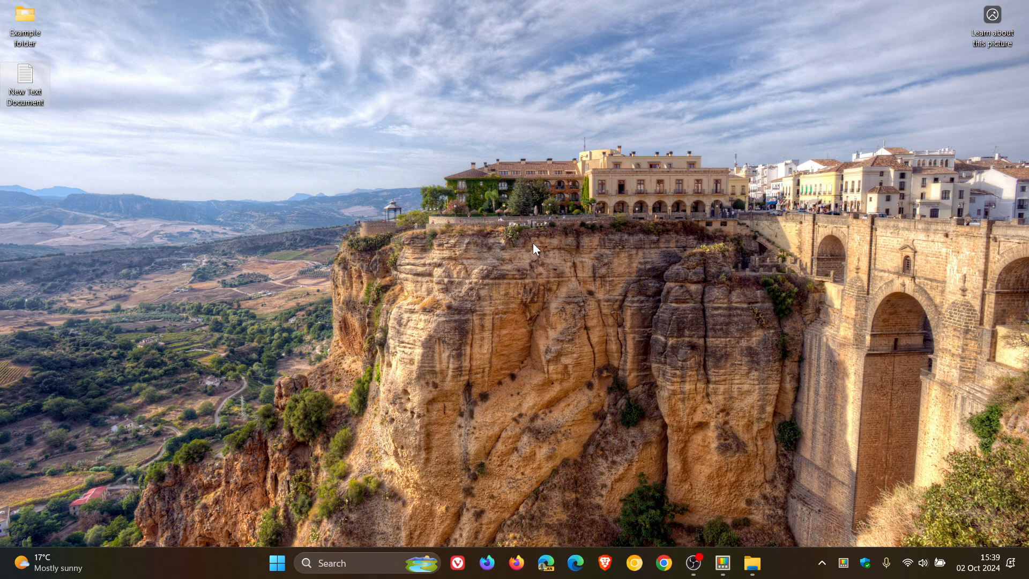
pyautogui.moveTo(566, 144)
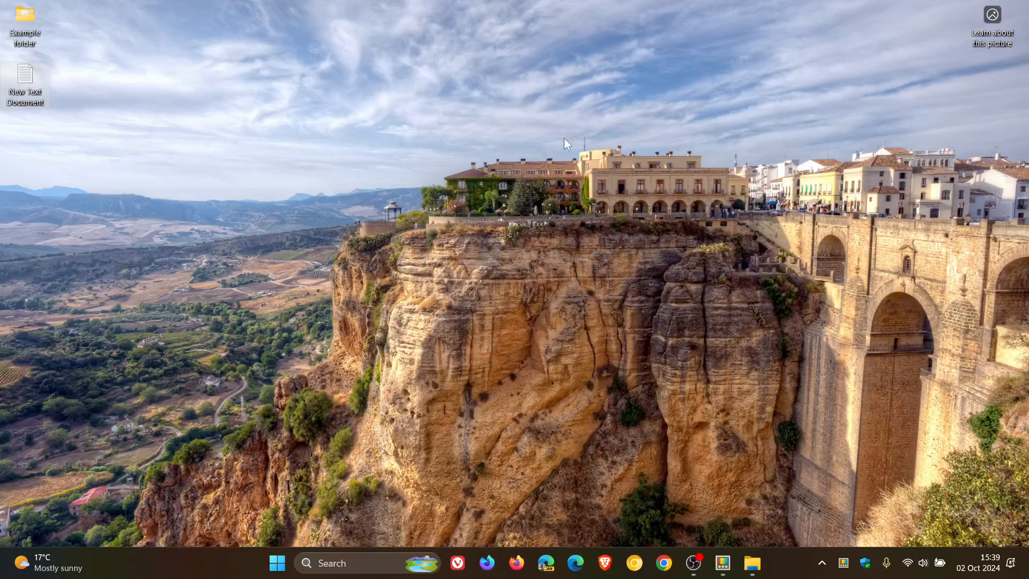
pyautogui.moveTo(627, 207)
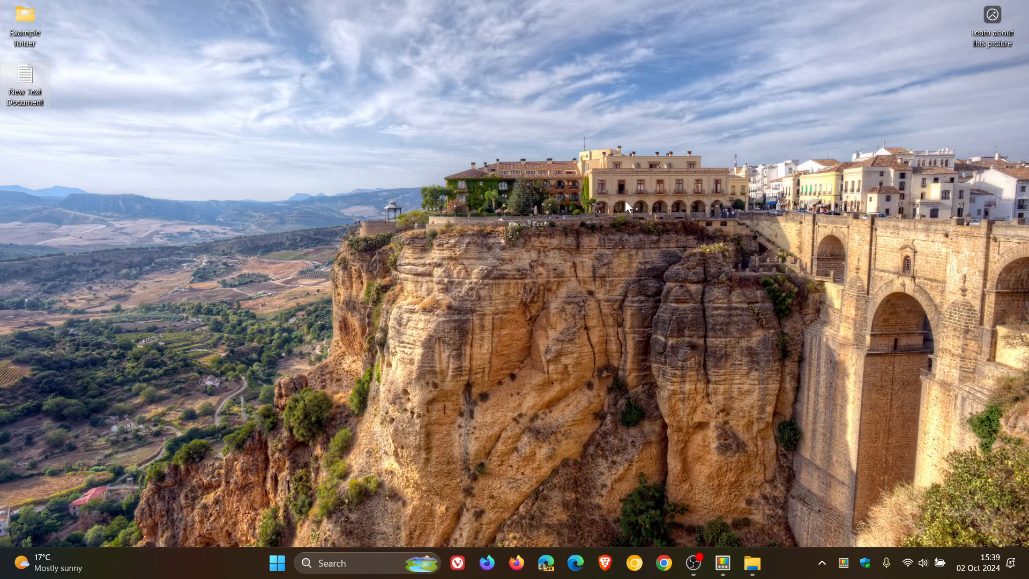
pyautogui.moveTo(744, 539)
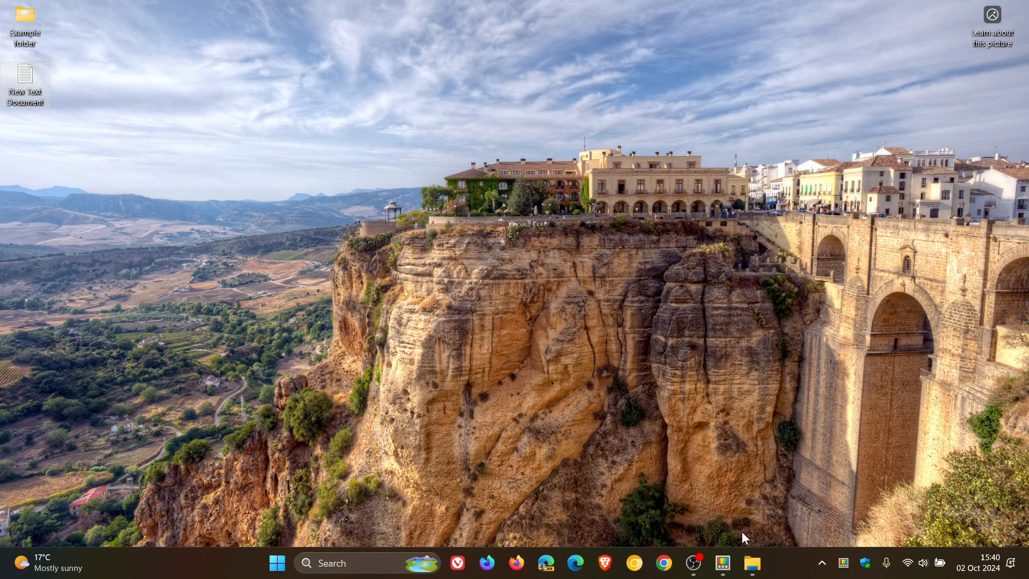
pyautogui.click(721, 563)
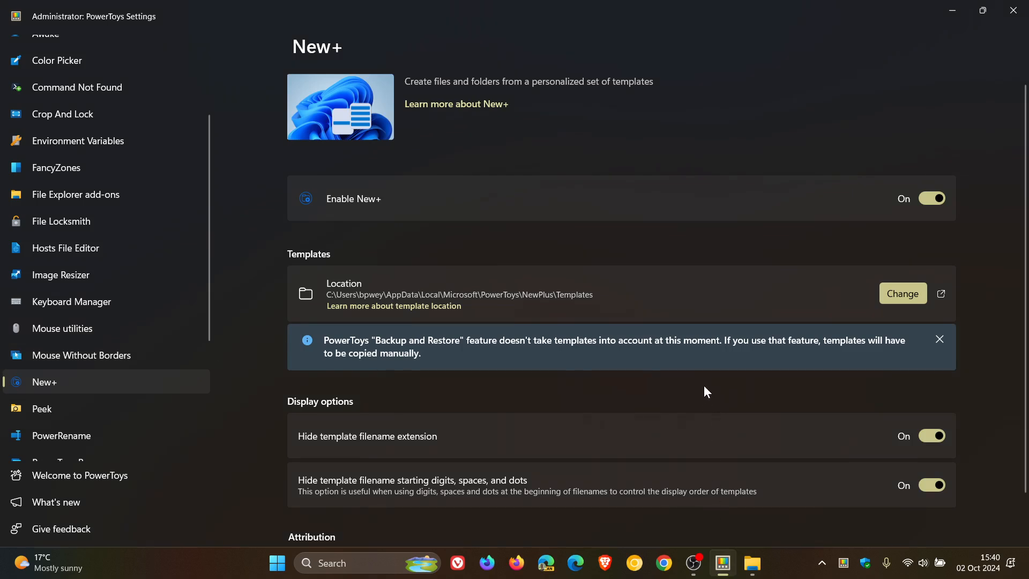
pyautogui.moveTo(475, 282)
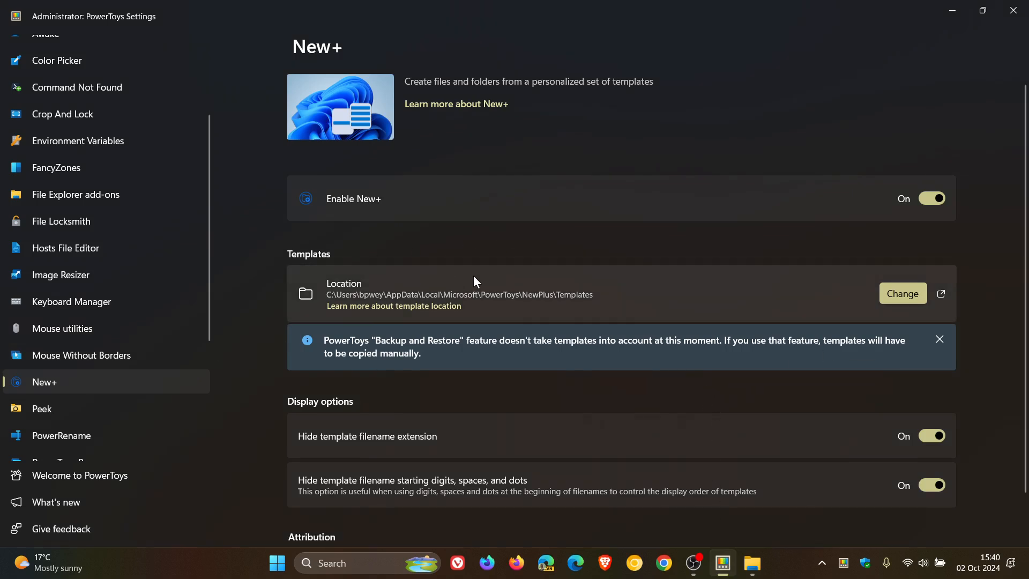
pyautogui.moveTo(634, 287)
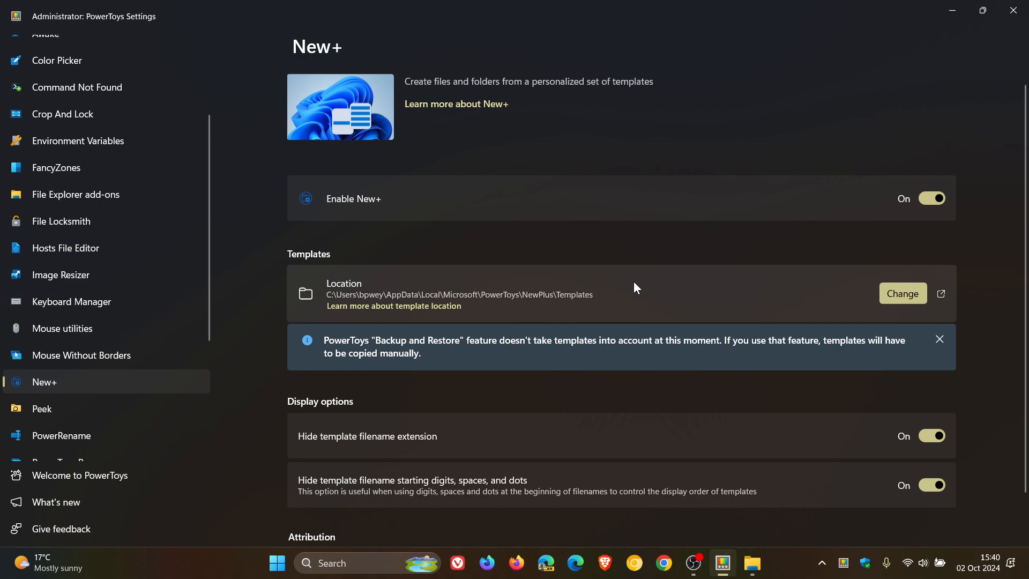
pyautogui.moveTo(508, 297)
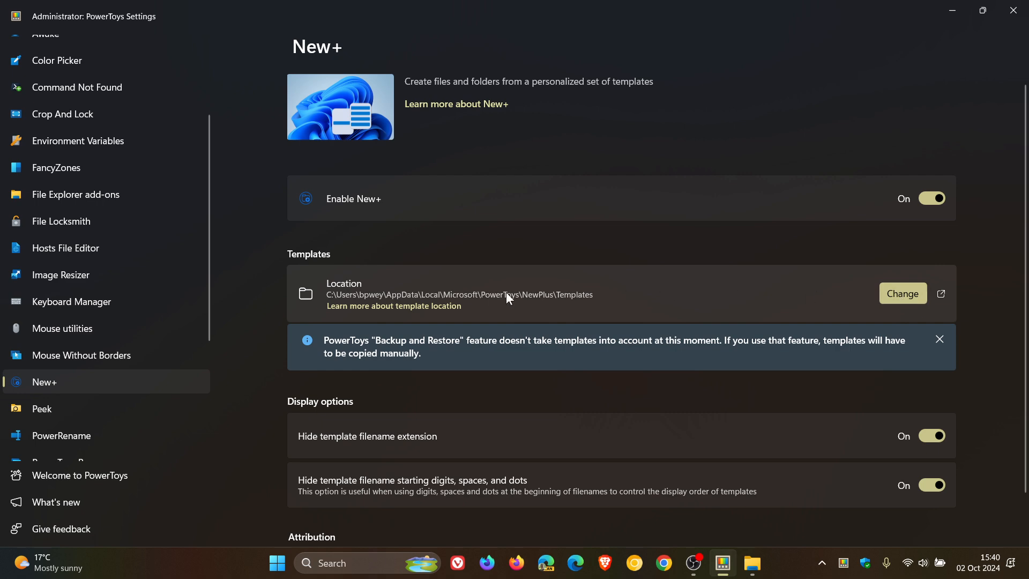
pyautogui.moveTo(732, 292)
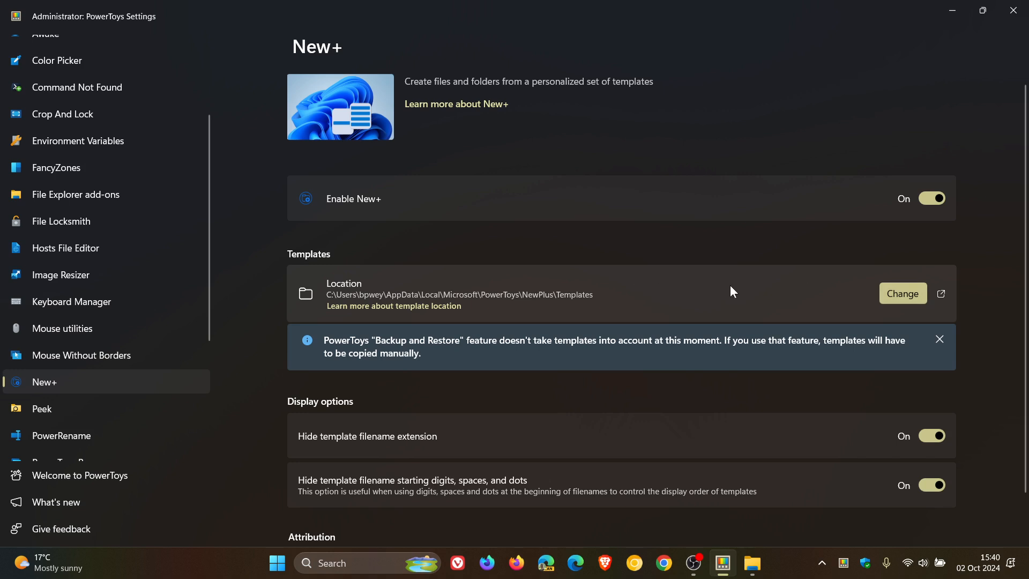
pyautogui.scroll(-3)
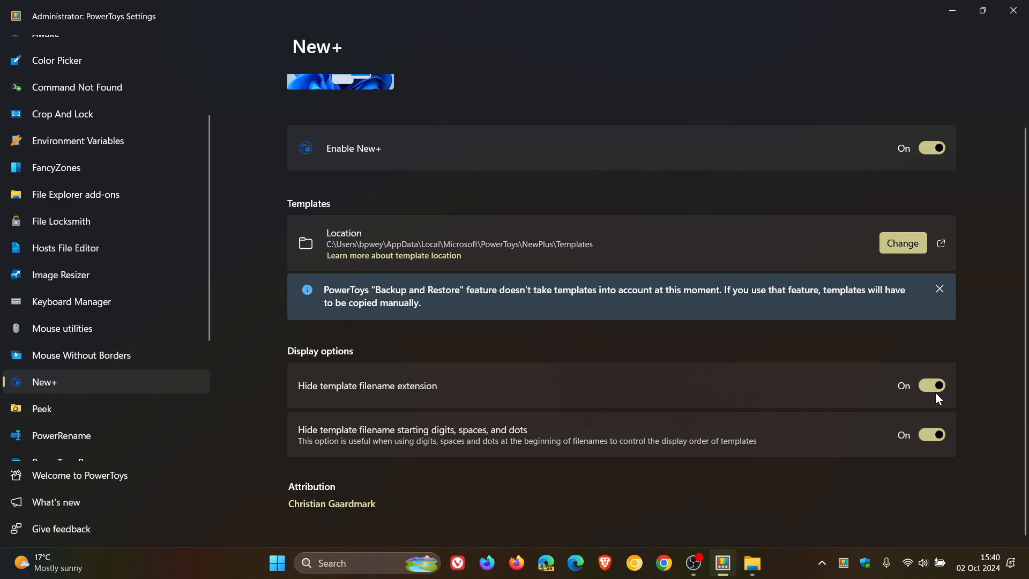
pyautogui.moveTo(762, 414)
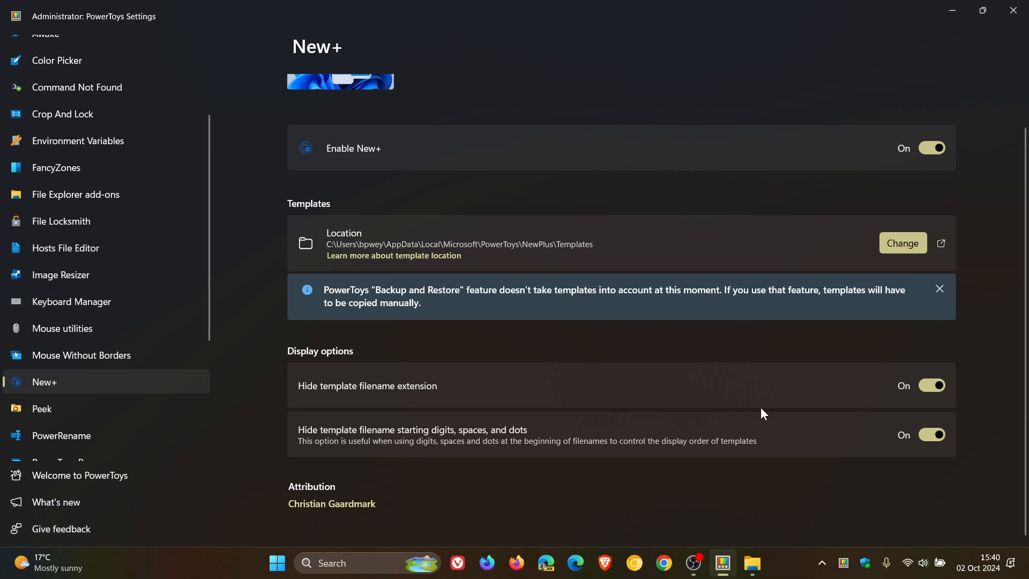
pyautogui.moveTo(576, 429)
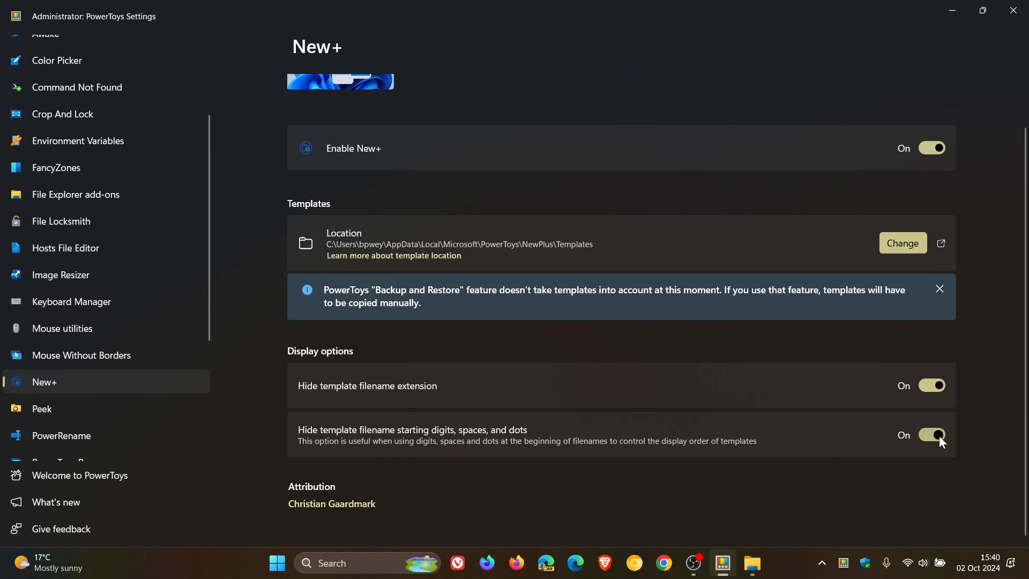
pyautogui.moveTo(816, 52)
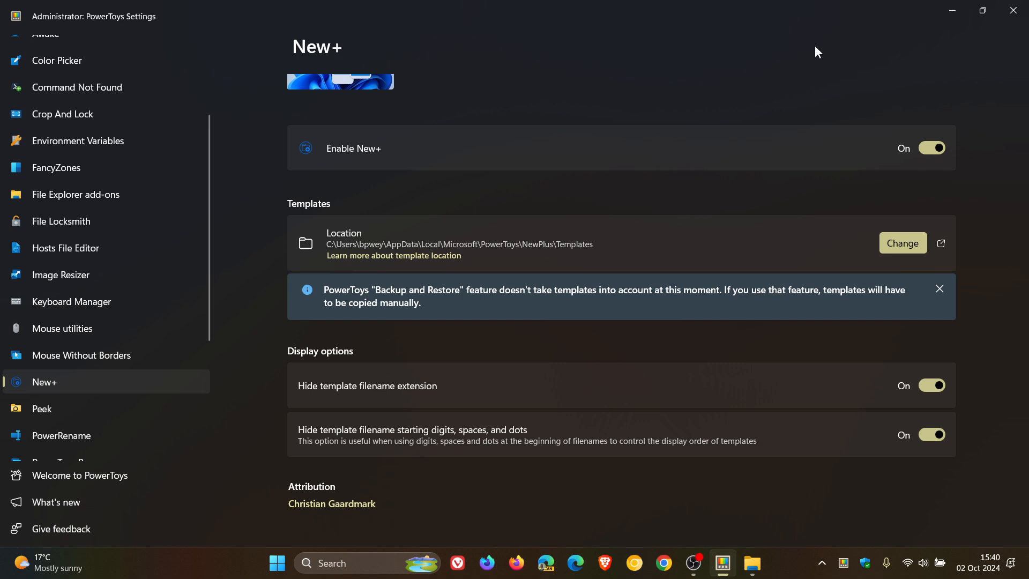
pyautogui.moveTo(573, 191)
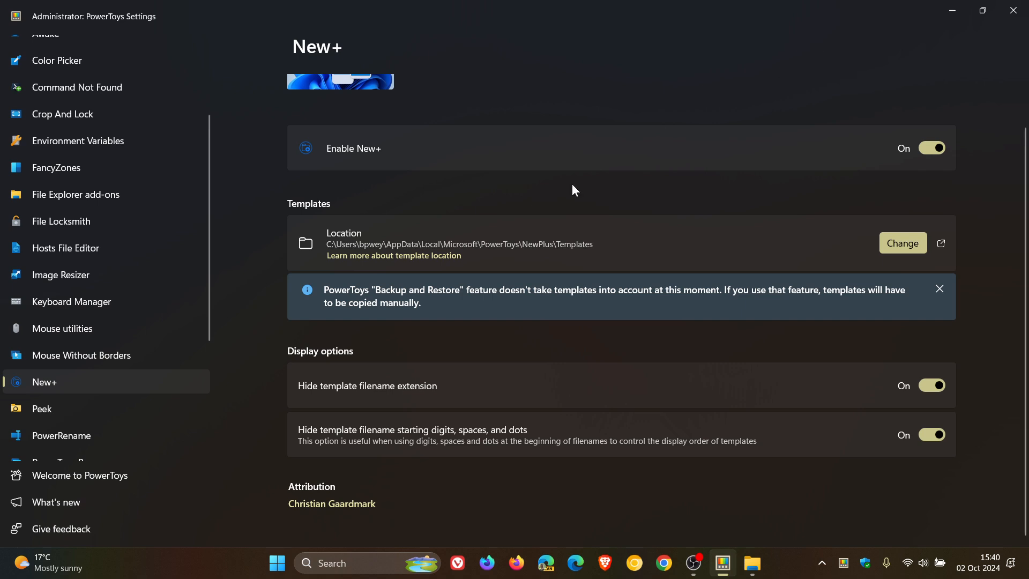
pyautogui.scroll(3)
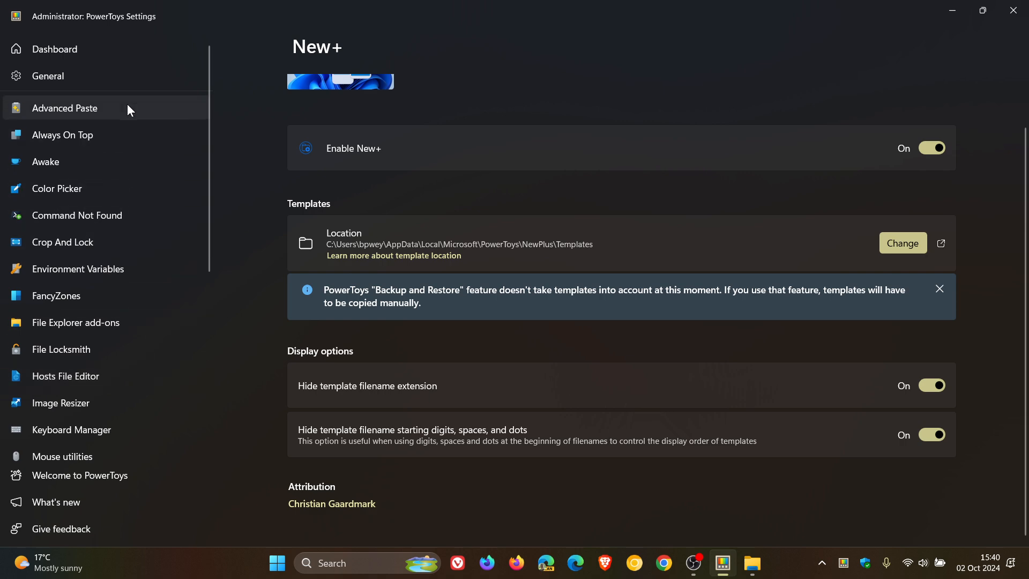
# - Return to the General page and browse the utilities list without changing anything
pyautogui.click(48, 75)
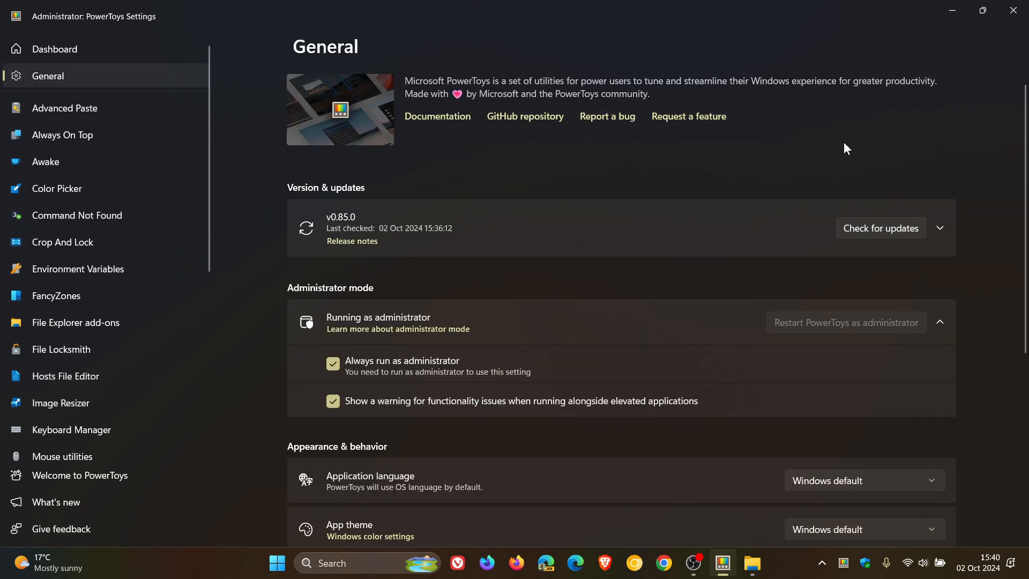
pyautogui.moveTo(851, 162)
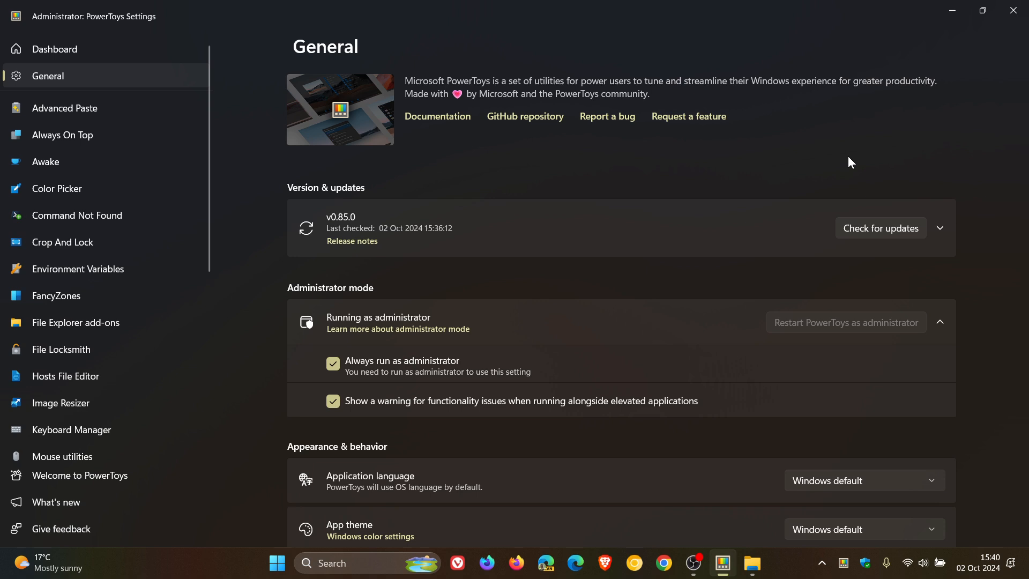
pyautogui.moveTo(92, 82)
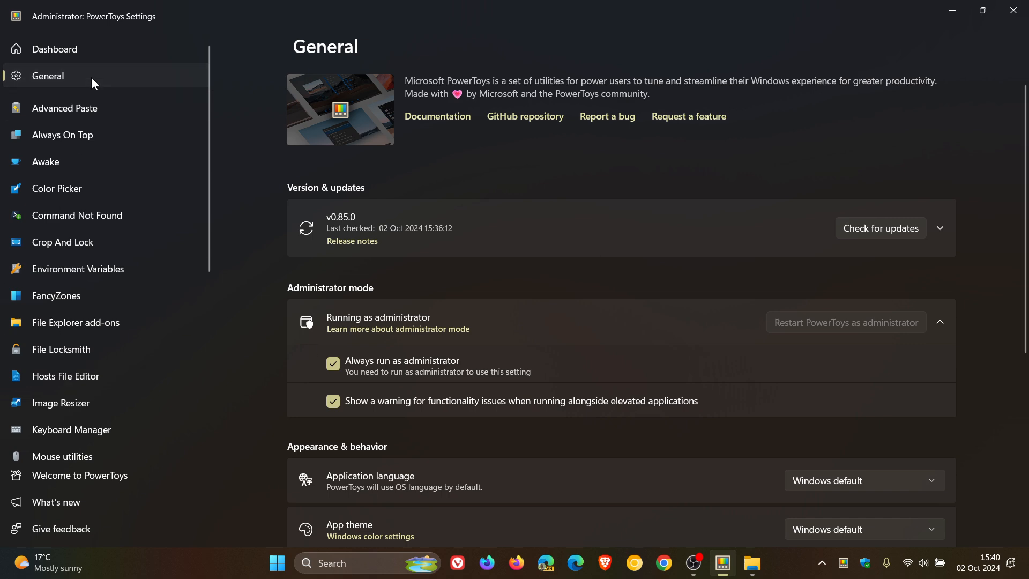
pyautogui.scroll(-3)
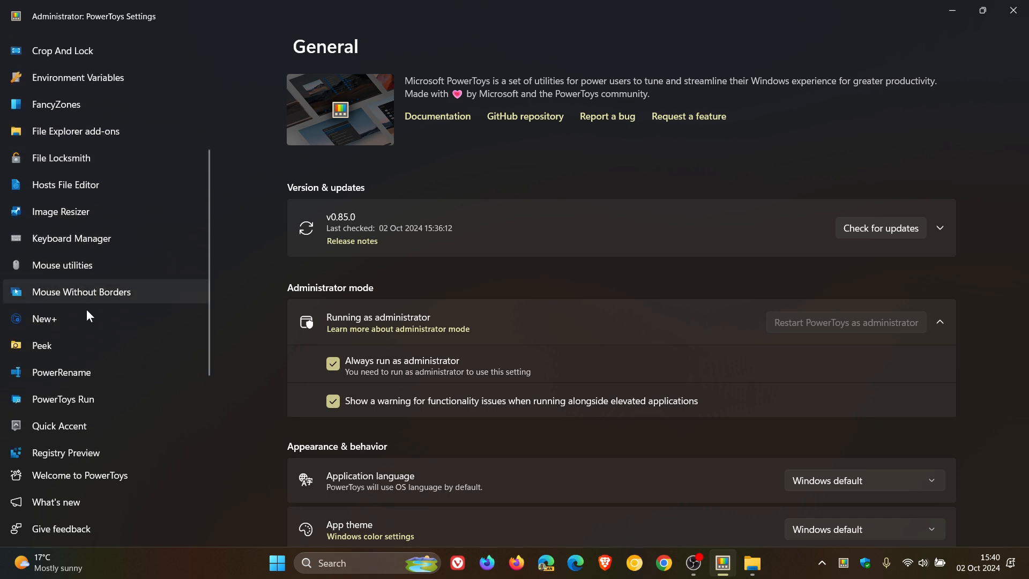
pyautogui.moveTo(99, 318)
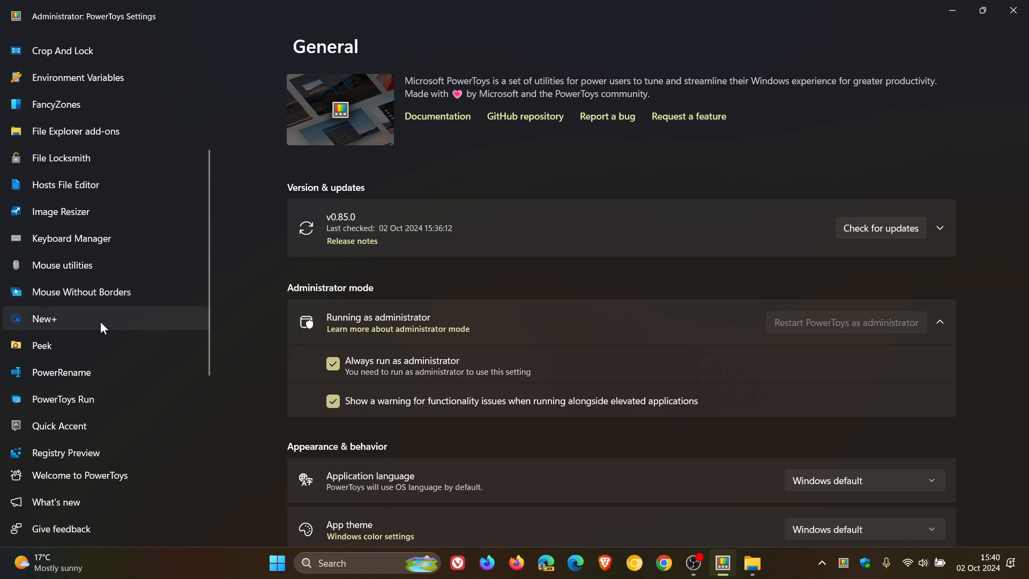
pyautogui.moveTo(102, 184)
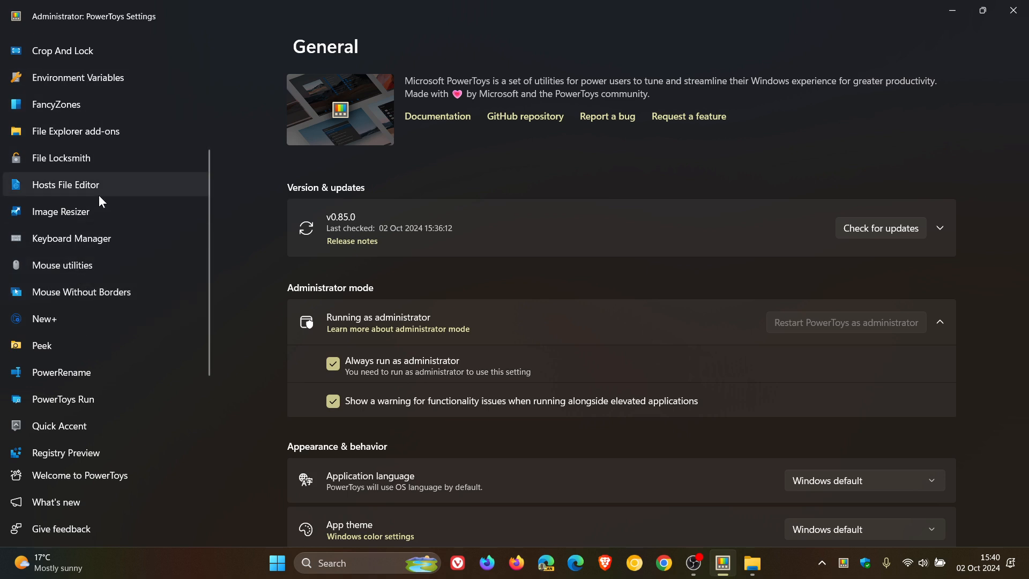
pyautogui.scroll(-3)
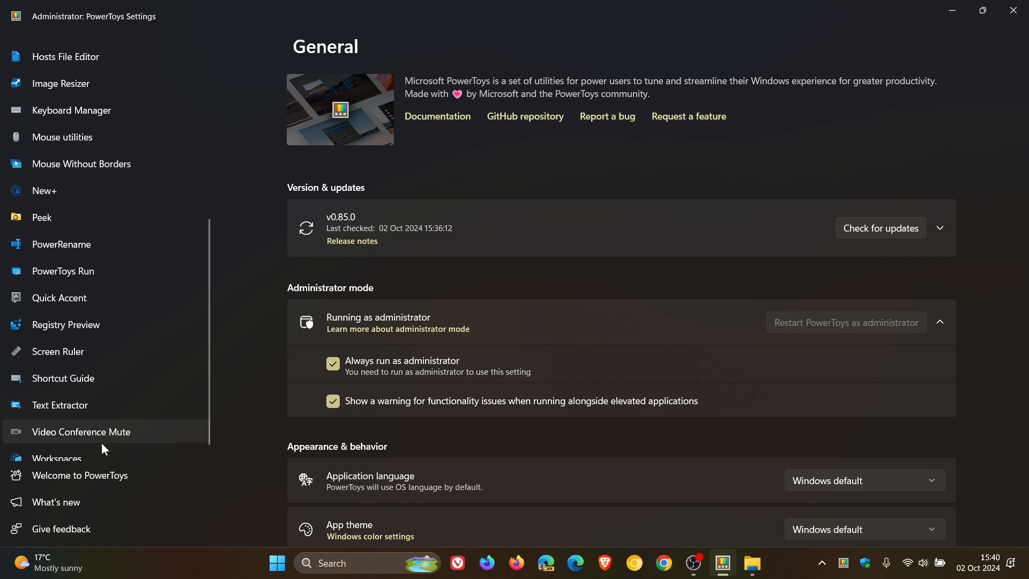
pyautogui.scroll(3)
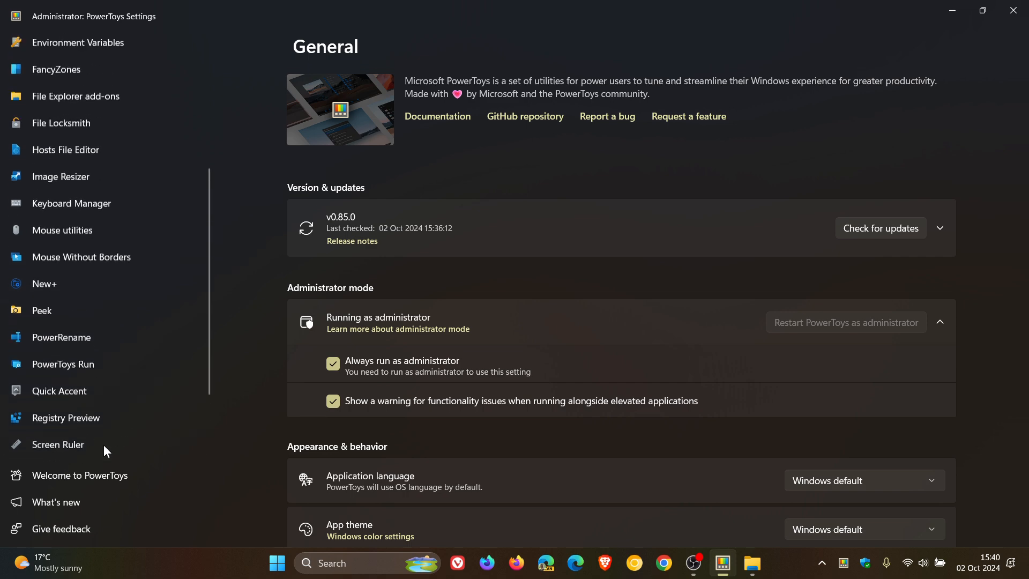
pyautogui.scroll(3)
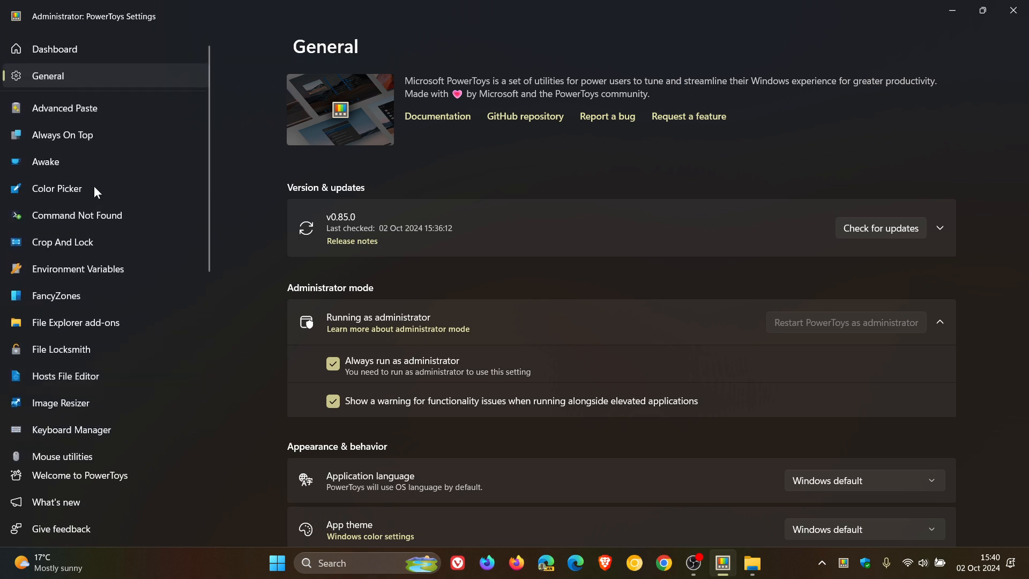
pyautogui.moveTo(105, 116)
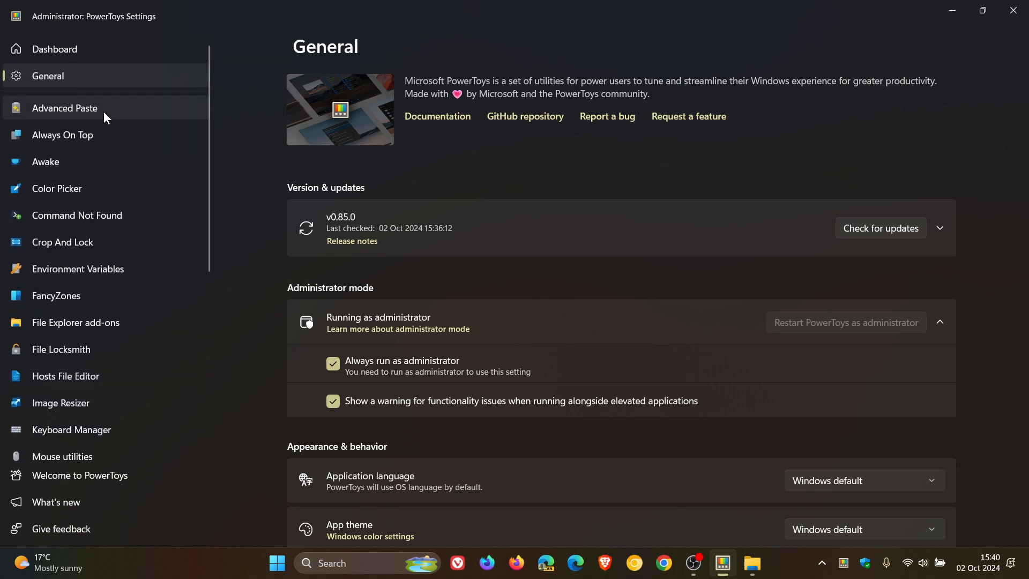
pyautogui.moveTo(120, 296)
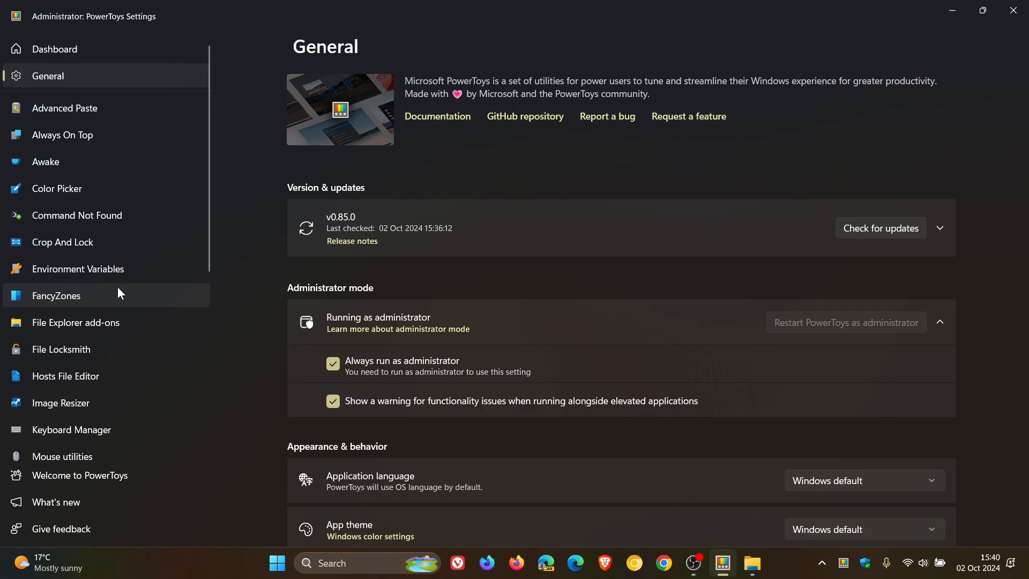
pyautogui.moveTo(110, 412)
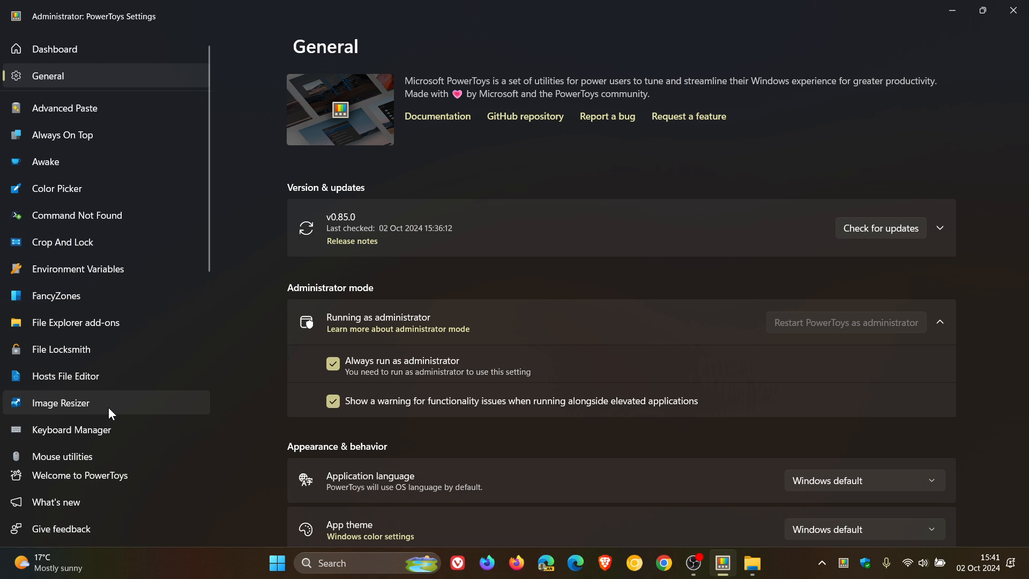
pyautogui.moveTo(788, 170)
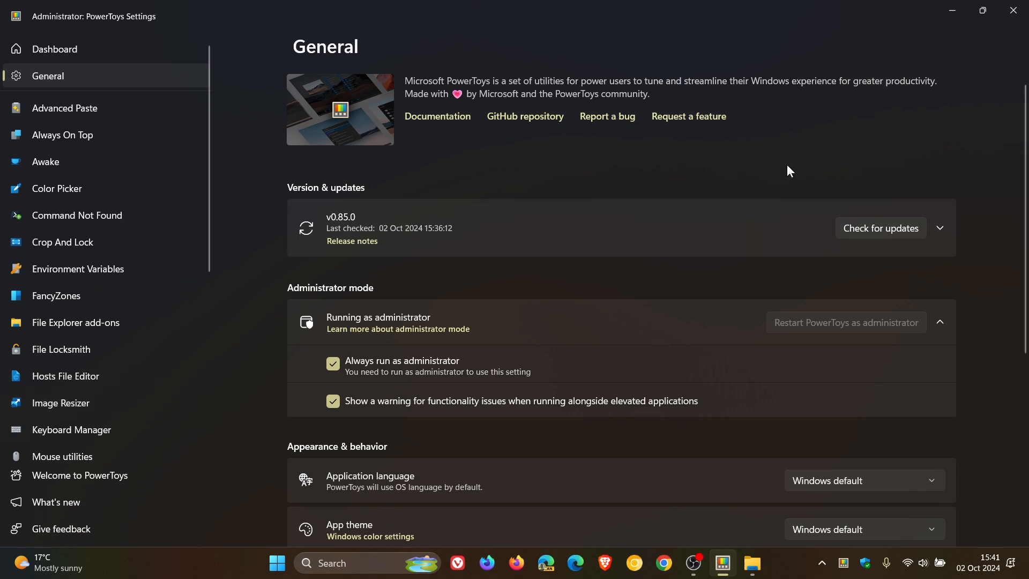
pyautogui.moveTo(861, 161)
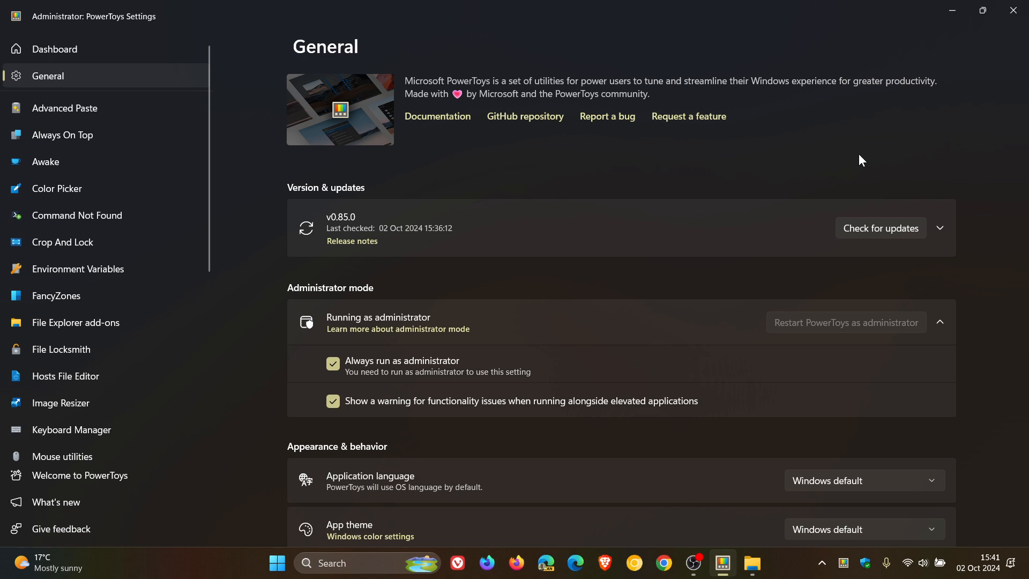
pyautogui.moveTo(806, 119)
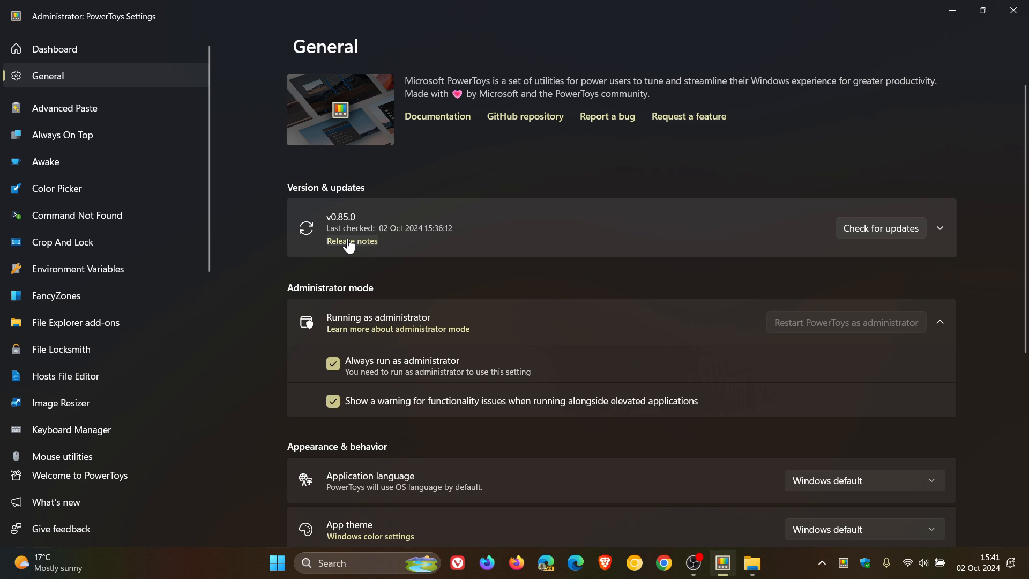
# - View the GitHub Release v0.85.0 notes in Chrome, dismissing the Restore pages prompt
pyautogui.click(352, 241)
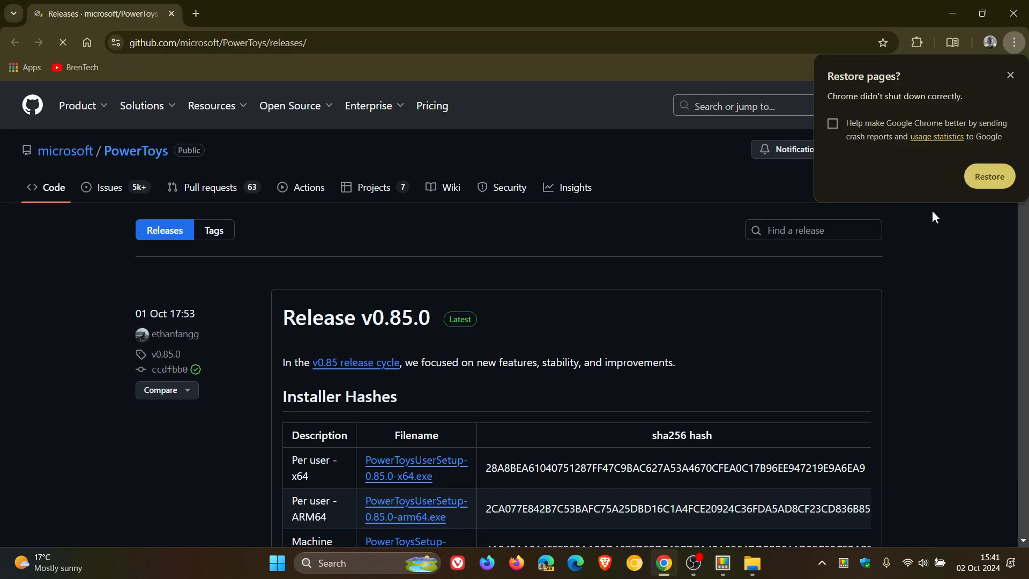
pyautogui.click(1011, 75)
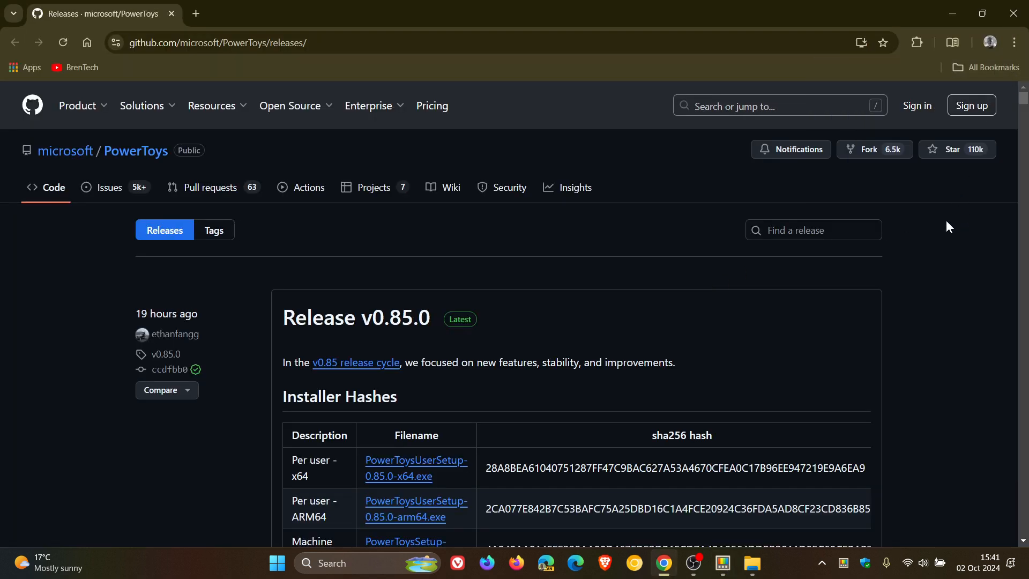
pyautogui.scroll(-3)
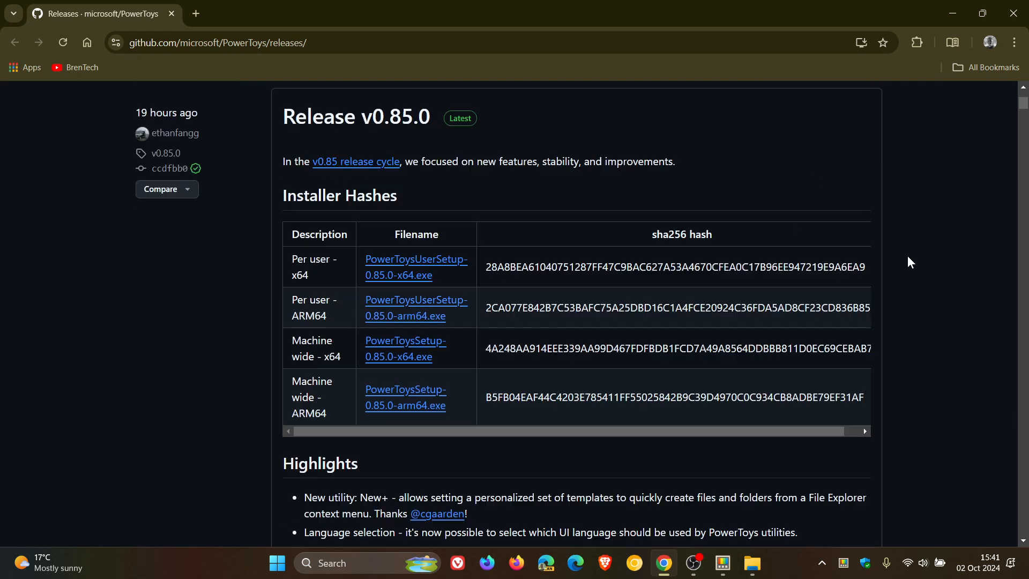